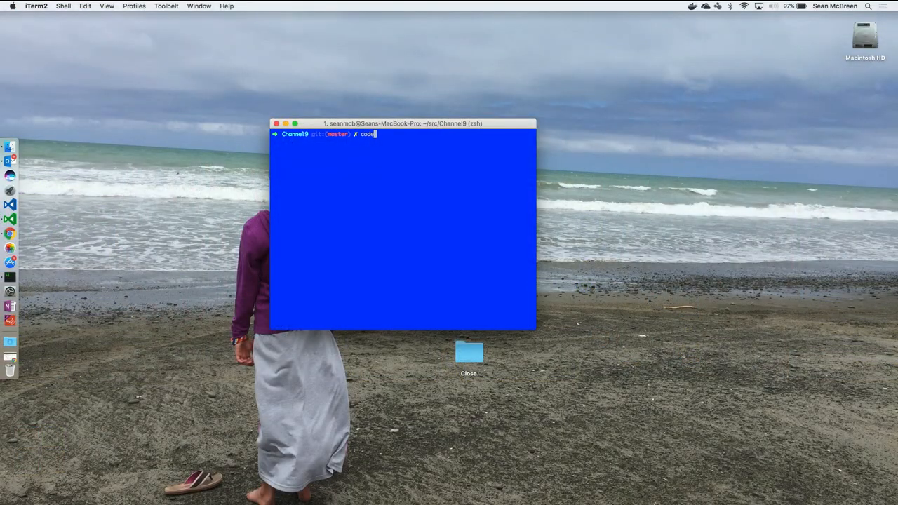
Step: Launch VS Code Insiders on the Channel9 folder with the code-insiders command
type("-insiders")
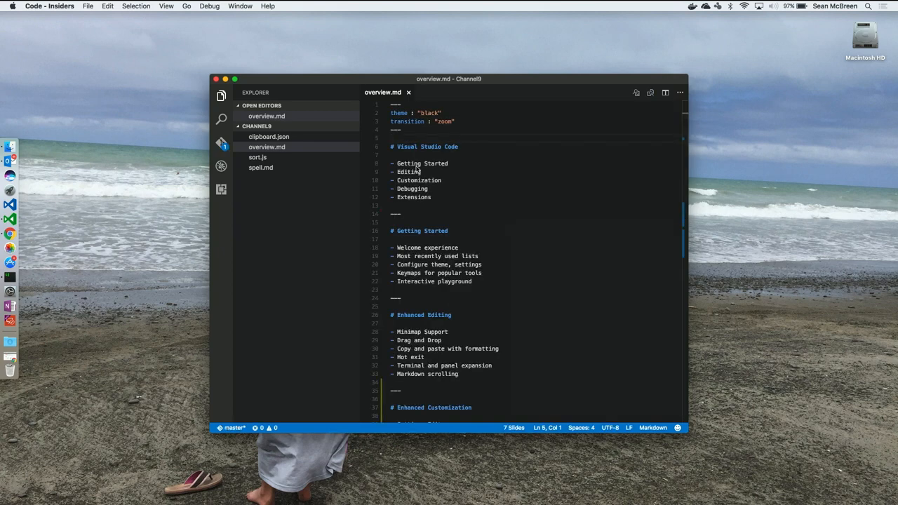
Step: Run 'Revealjs: Show presentation by side' for overview.md and close the markdown source tab
type("rel")
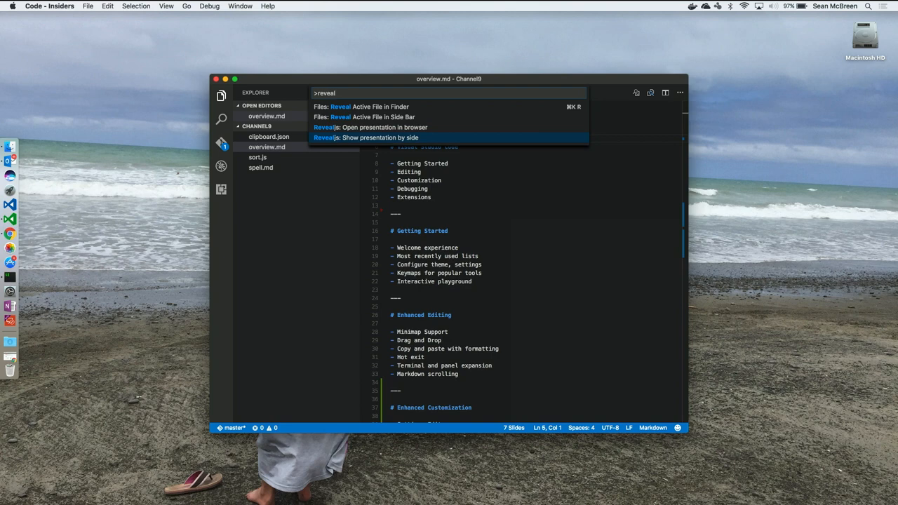
left_click(365, 137)
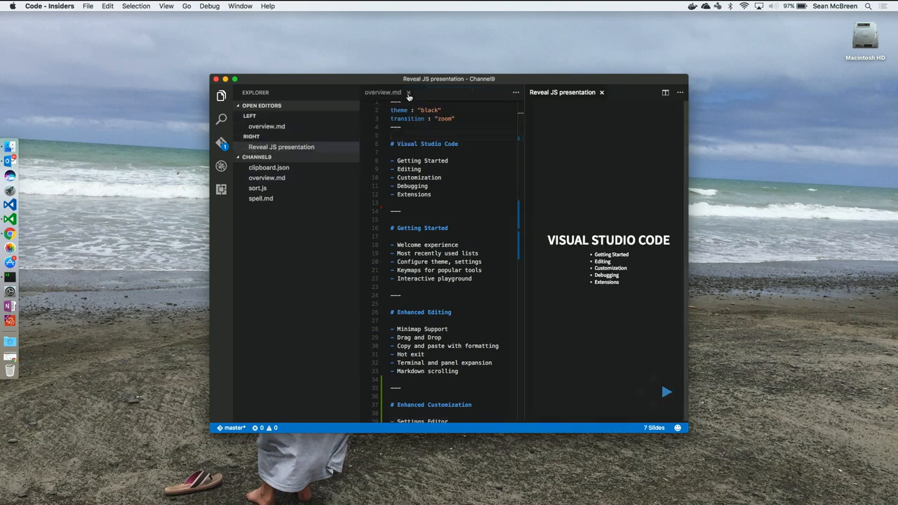
left_click(408, 92)
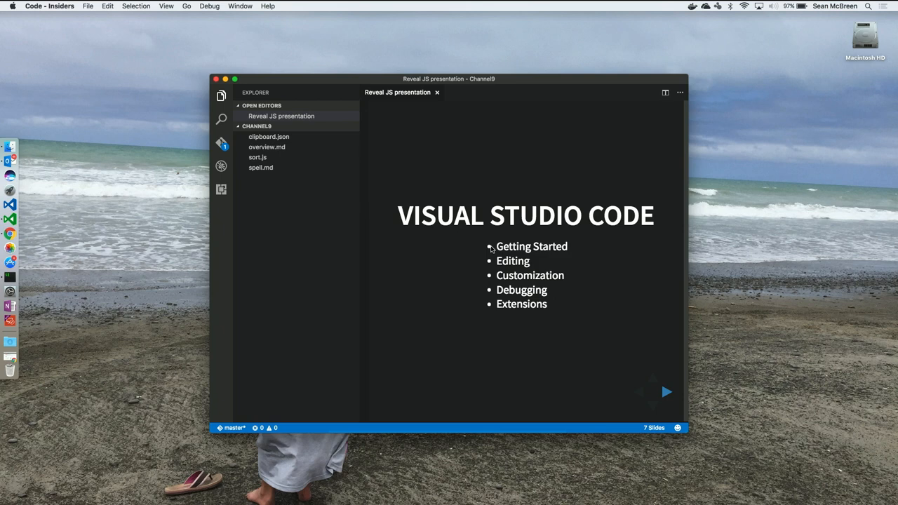
mouse_move(275, 11)
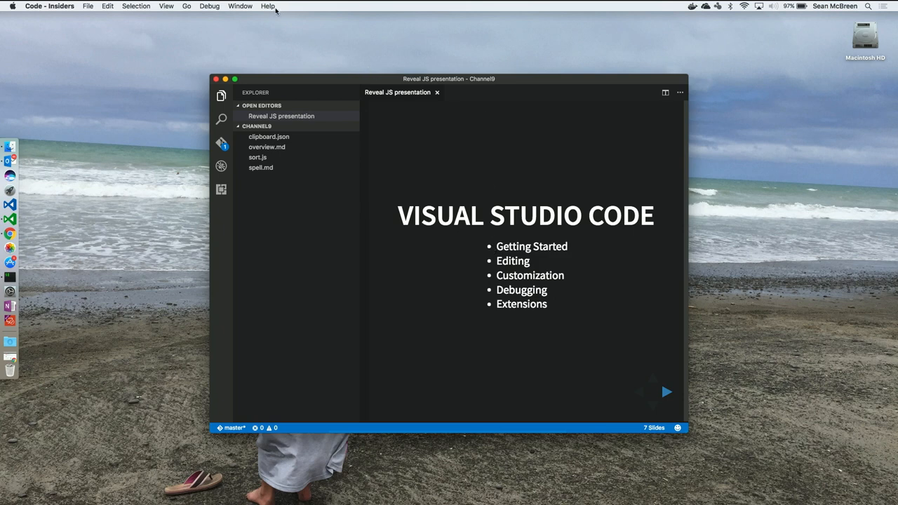
Step: Open the Welcome page from the Help menu
left_click(267, 5)
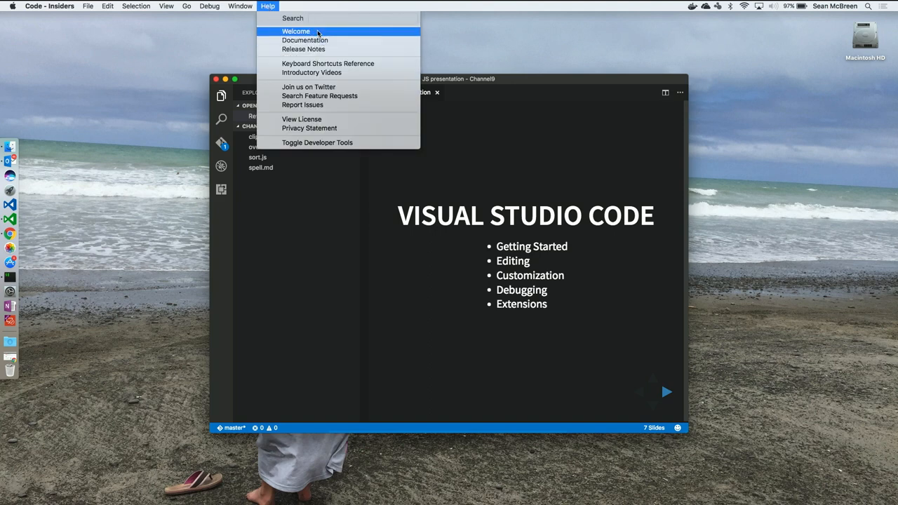
left_click(295, 31)
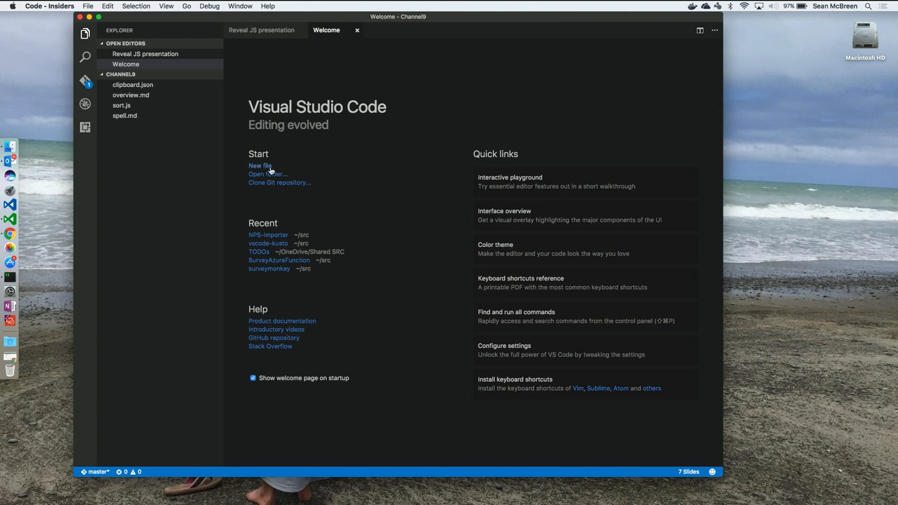
mouse_move(272, 317)
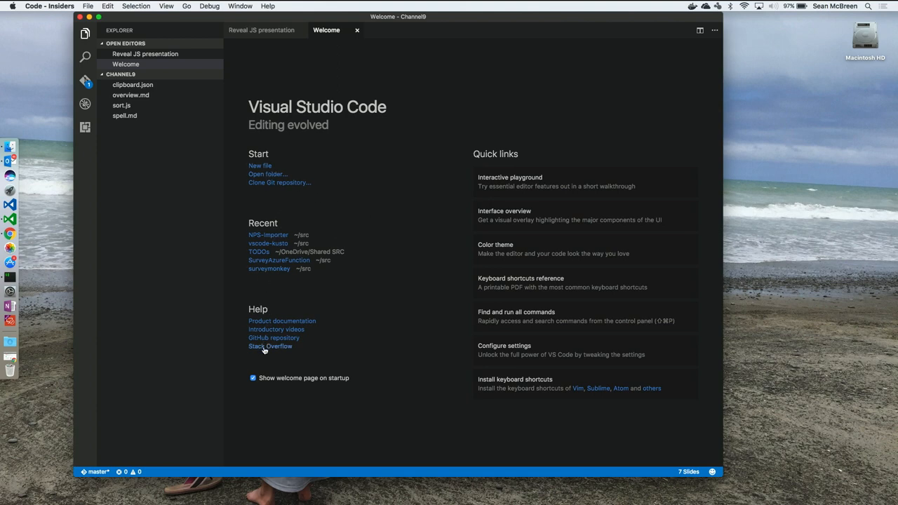
mouse_move(559, 185)
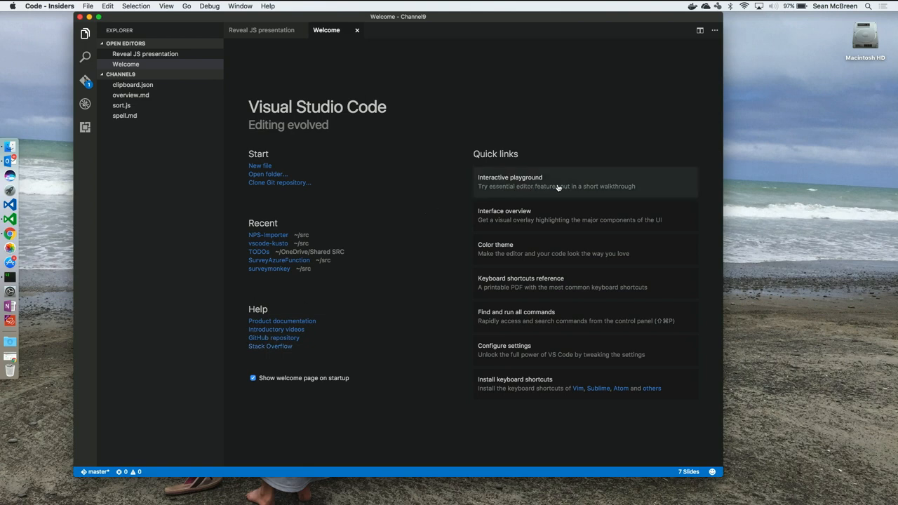
mouse_move(566, 187)
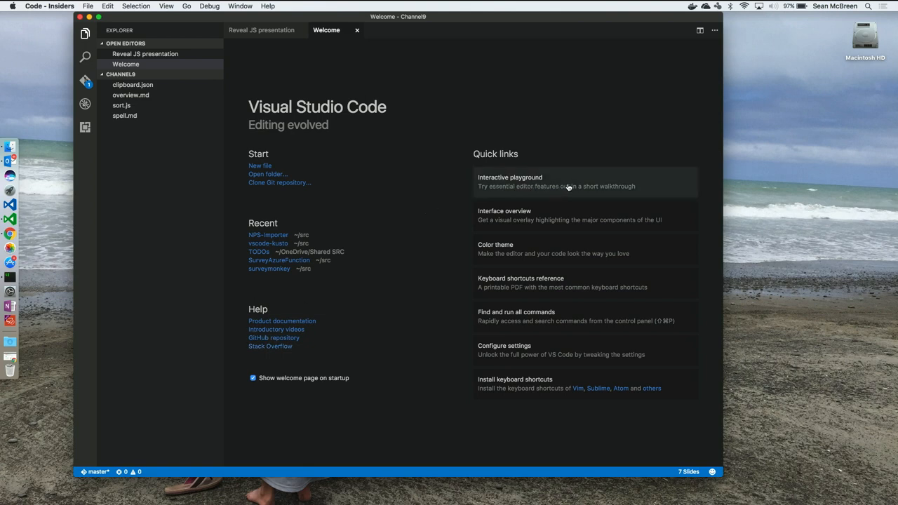
Step: Open the Interactive Editor Playground and scroll through its IntelliSense examples
left_click(509, 177)
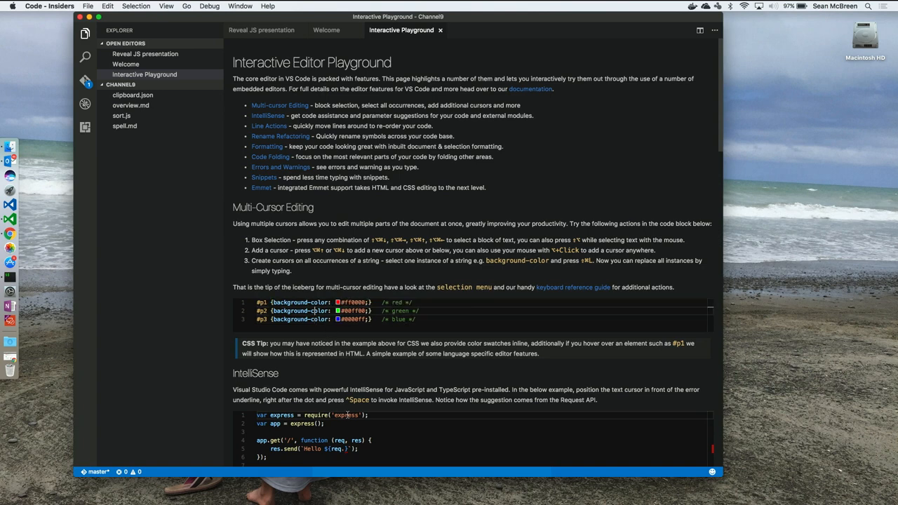
scroll("down", 3)
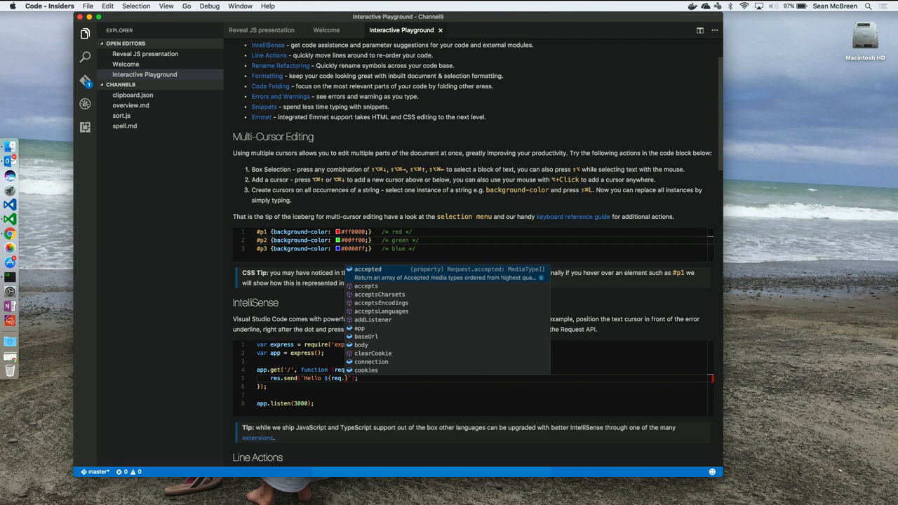
mouse_move(344, 420)
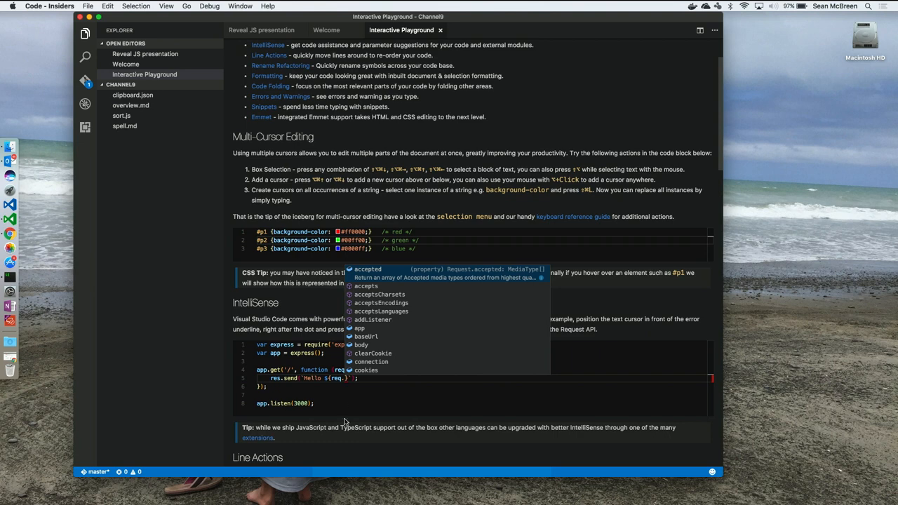
scroll("down", 3)
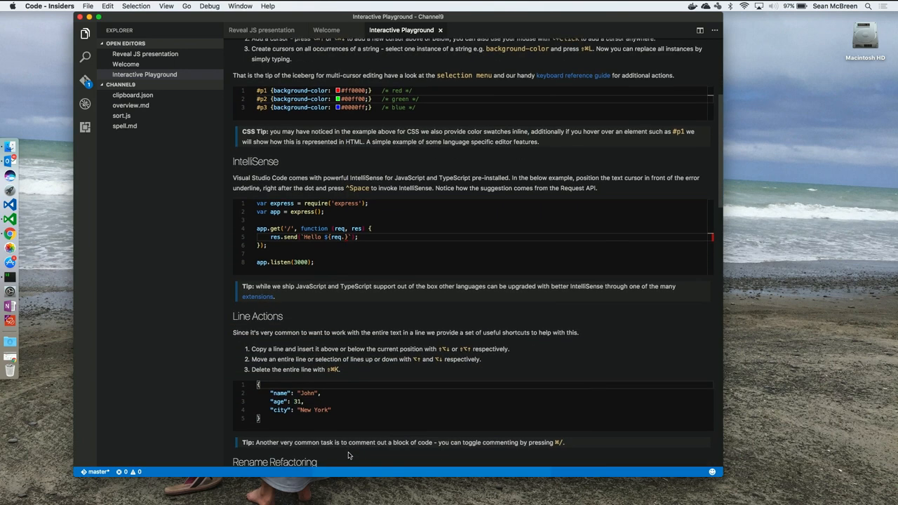
scroll("down", 3)
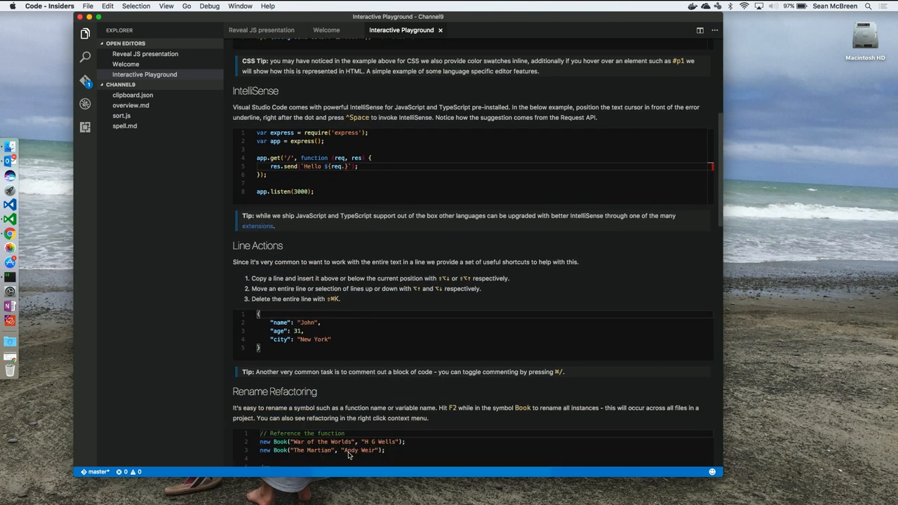
scroll("down", 3)
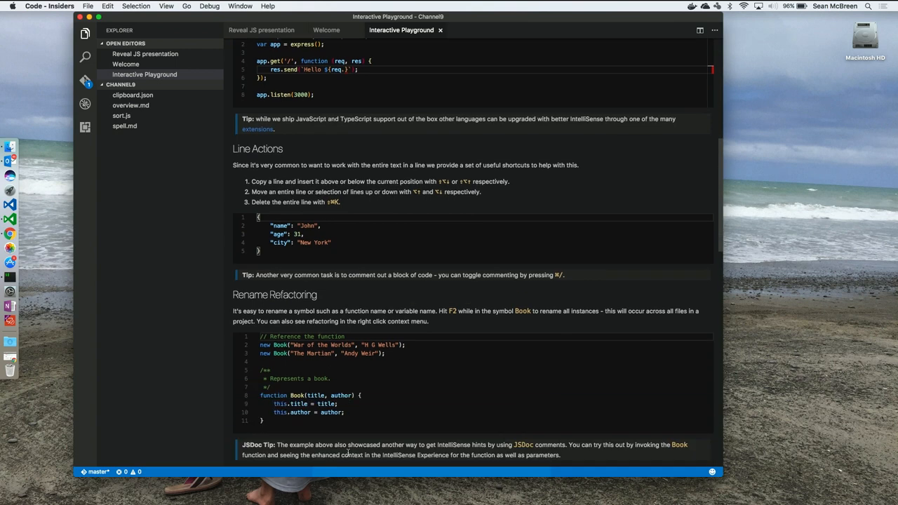
Step: Bring up the context actions for the Book symbol, then continue through Code Folding and Errors
right_click(297, 395)
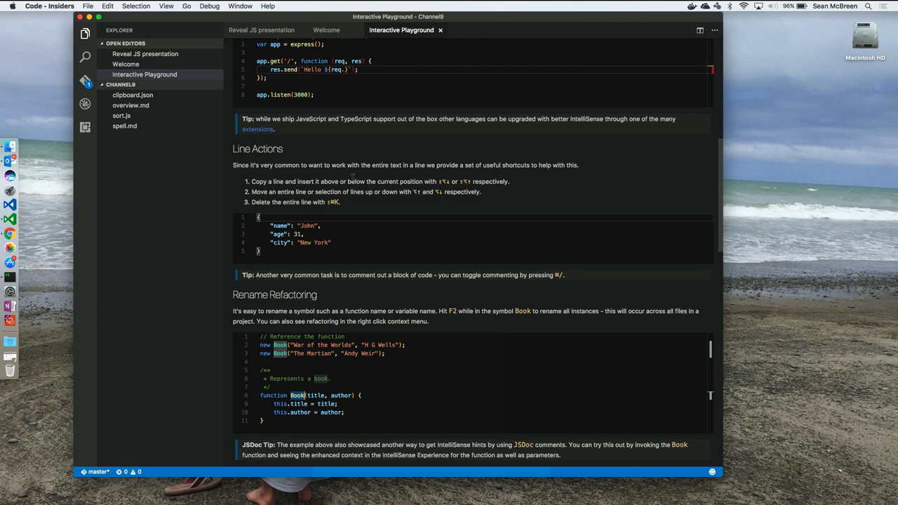
scroll("down", 3)
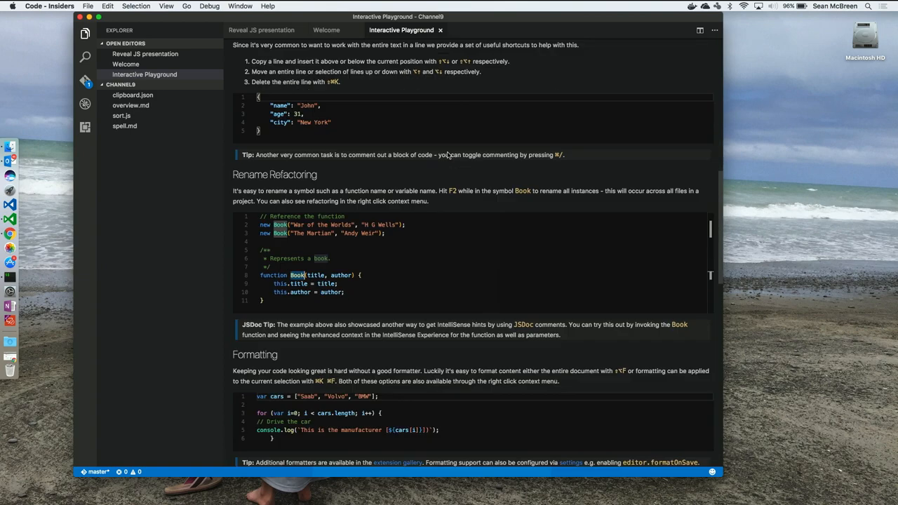
scroll("down", 3)
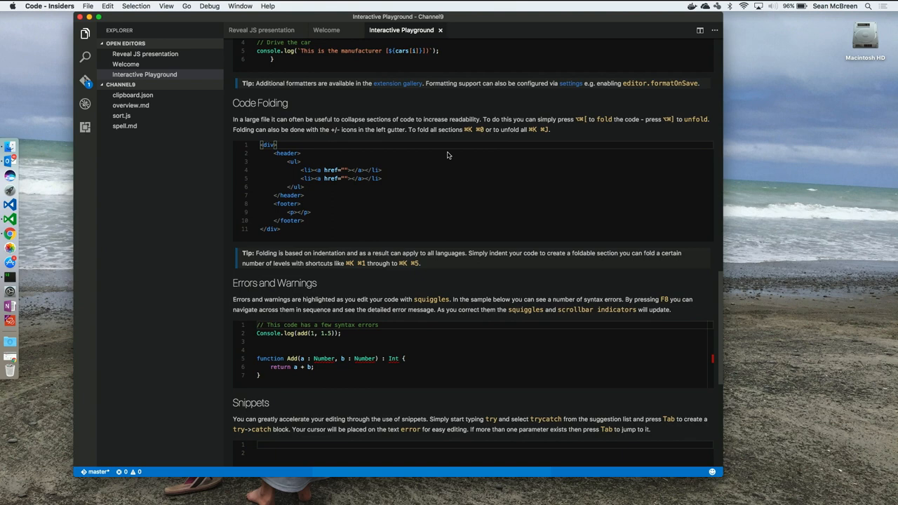
mouse_move(440, 31)
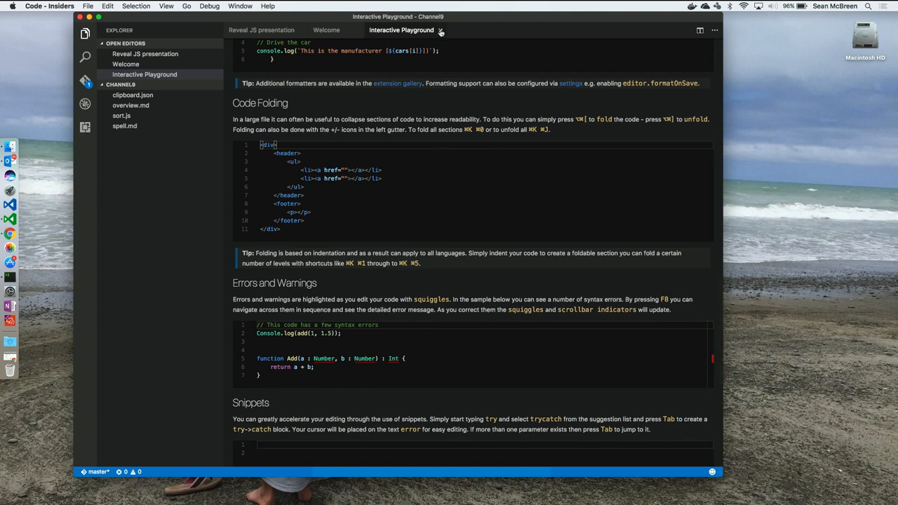
Step: Close the Interactive Playground tab to return to the Welcome page
left_click(325, 30)
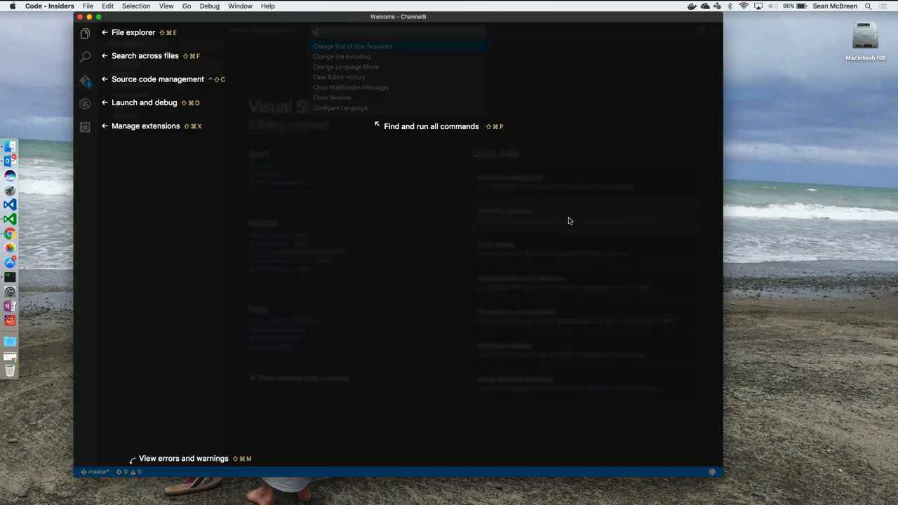
mouse_move(390, 206)
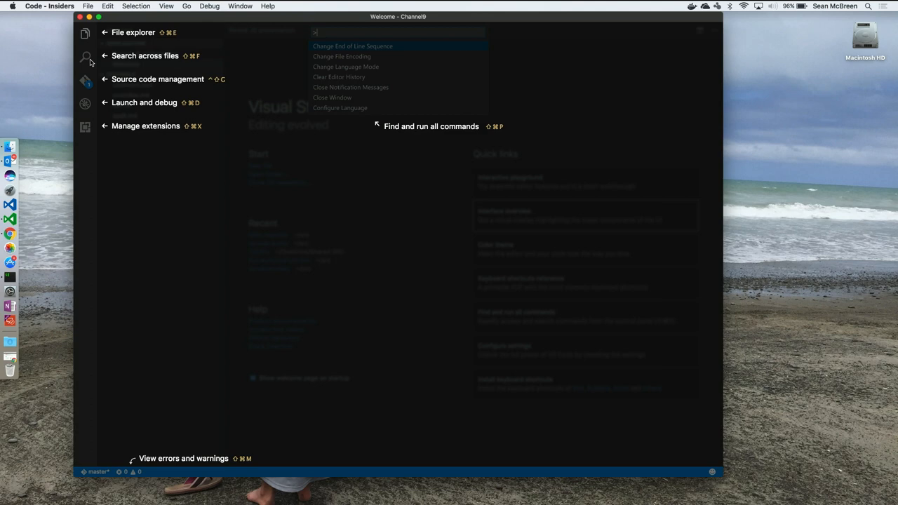
mouse_move(114, 85)
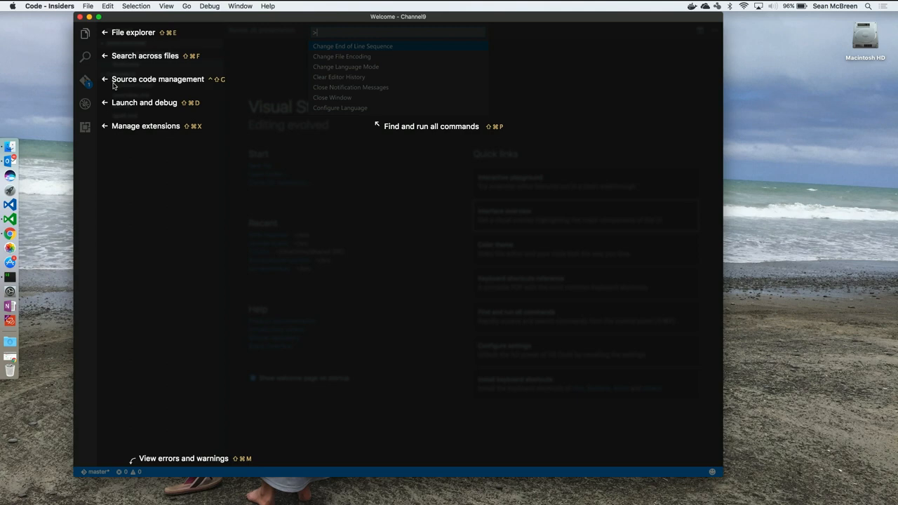
mouse_move(90, 129)
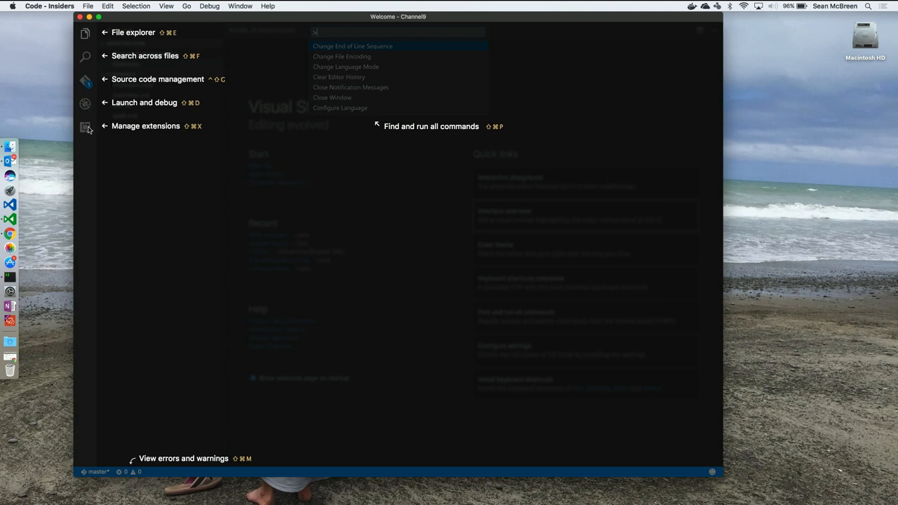
mouse_move(213, 213)
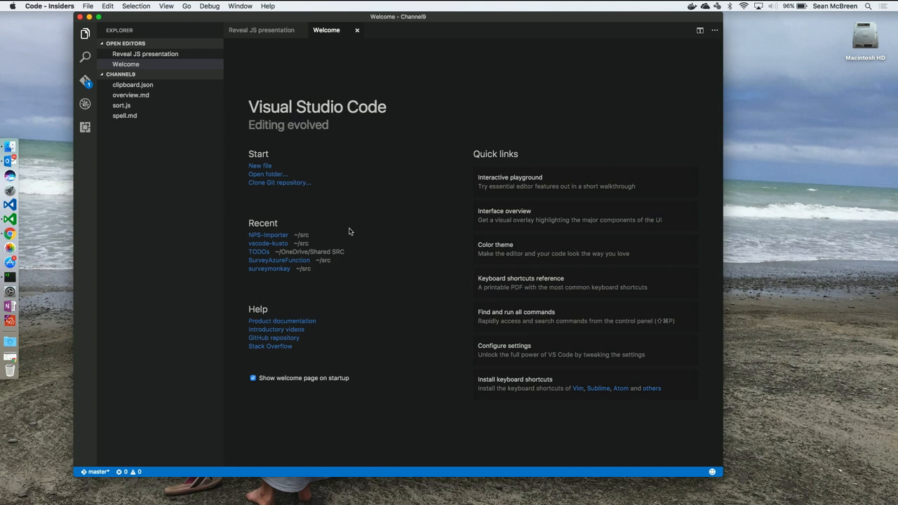
mouse_move(517, 250)
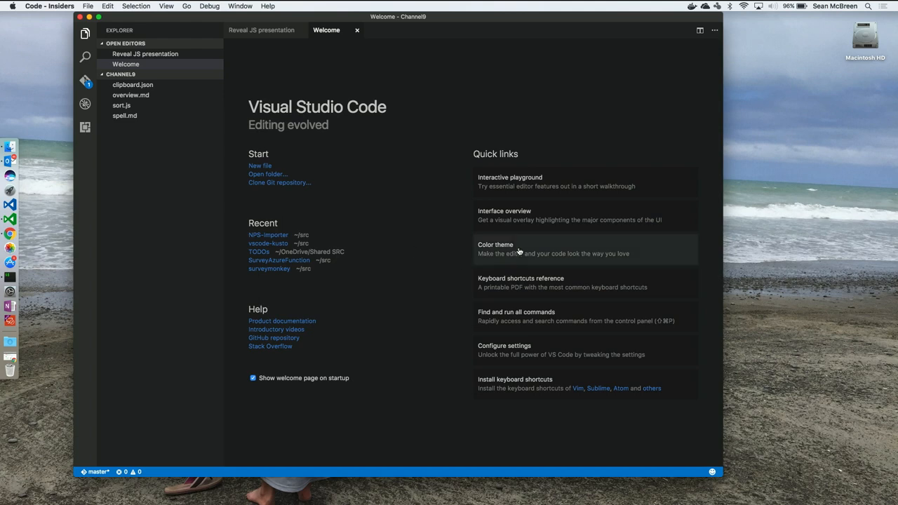
mouse_move(530, 251)
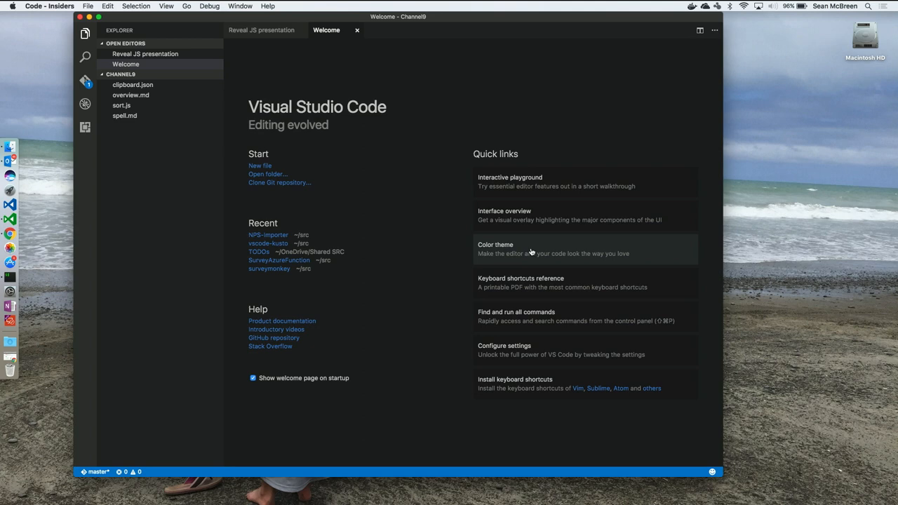
mouse_move(582, 368)
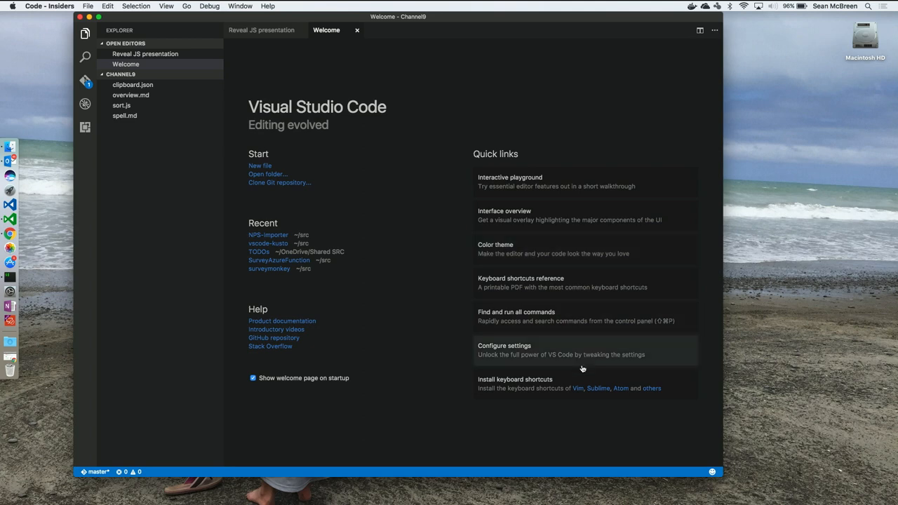
mouse_move(601, 389)
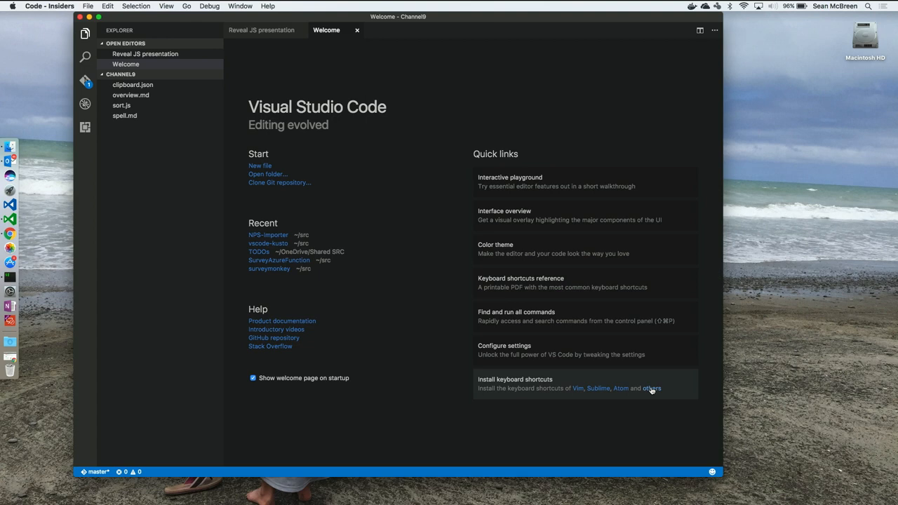
Step: Open the Sublime Text Keymap extension page and show its Contributions list of shortcut commands
left_click(513, 379)
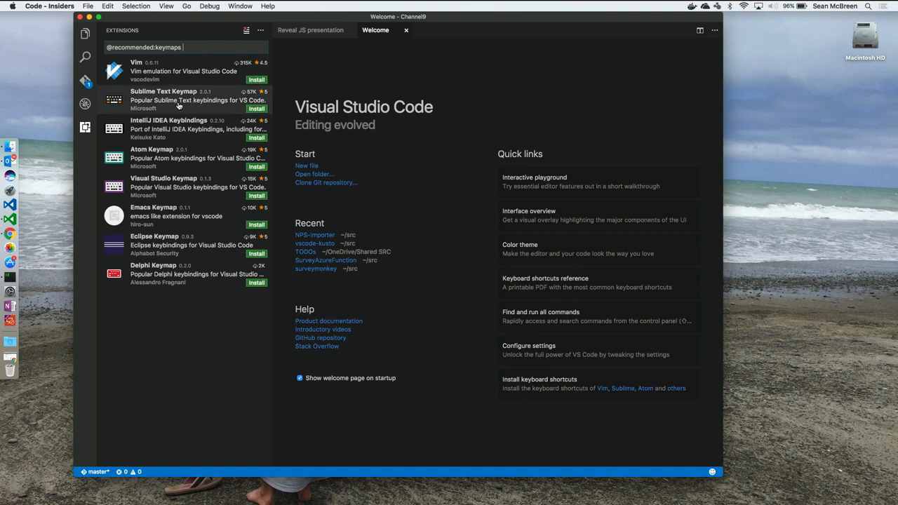
left_click(163, 100)
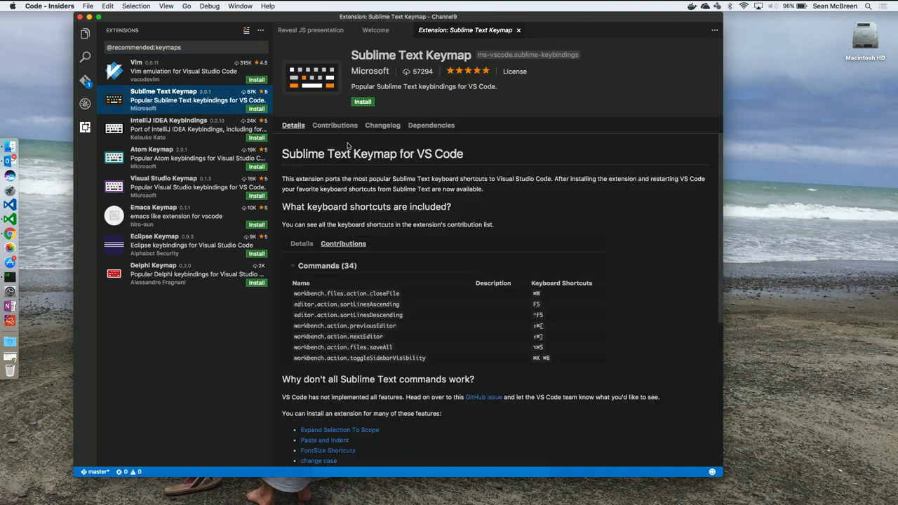
left_click(334, 125)
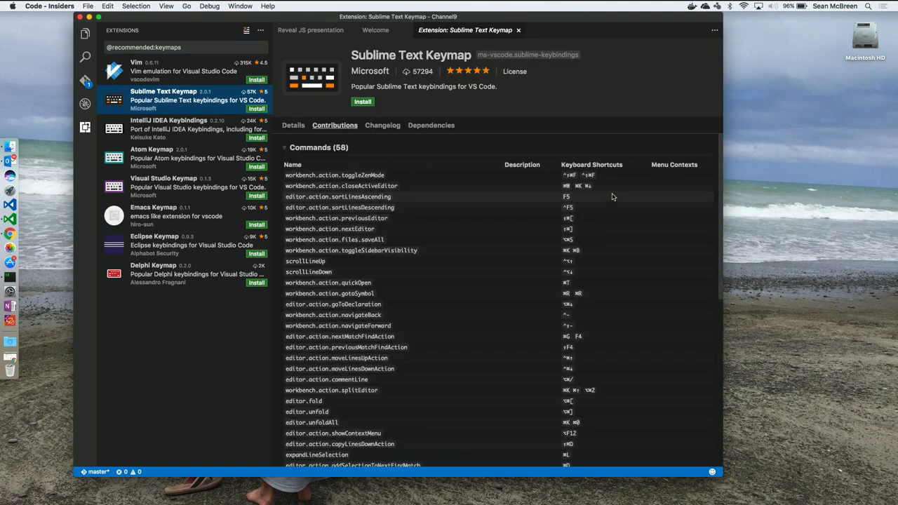
mouse_move(603, 186)
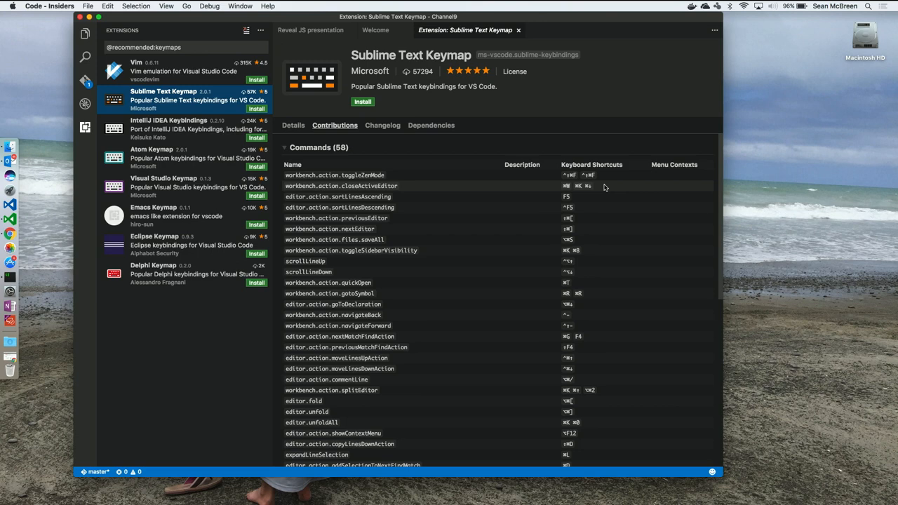
mouse_move(522, 26)
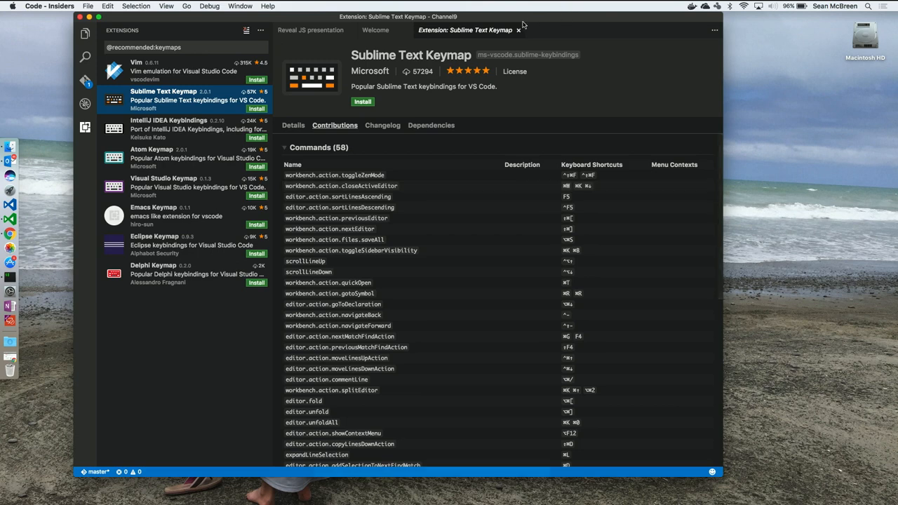
mouse_move(519, 29)
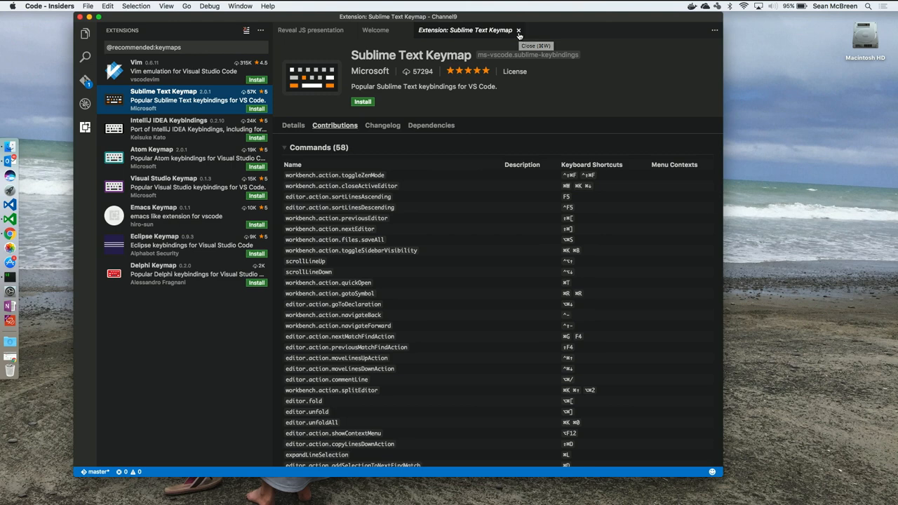
mouse_move(497, 43)
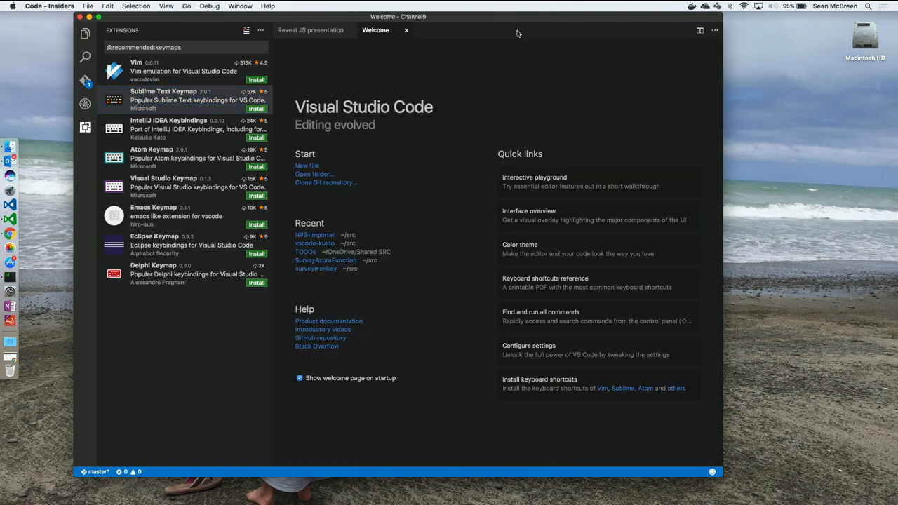
mouse_move(469, 104)
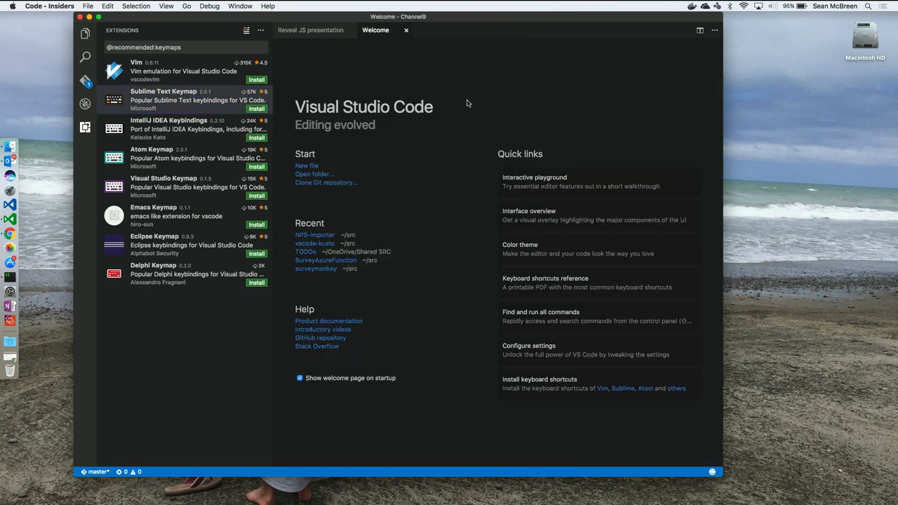
mouse_move(472, 107)
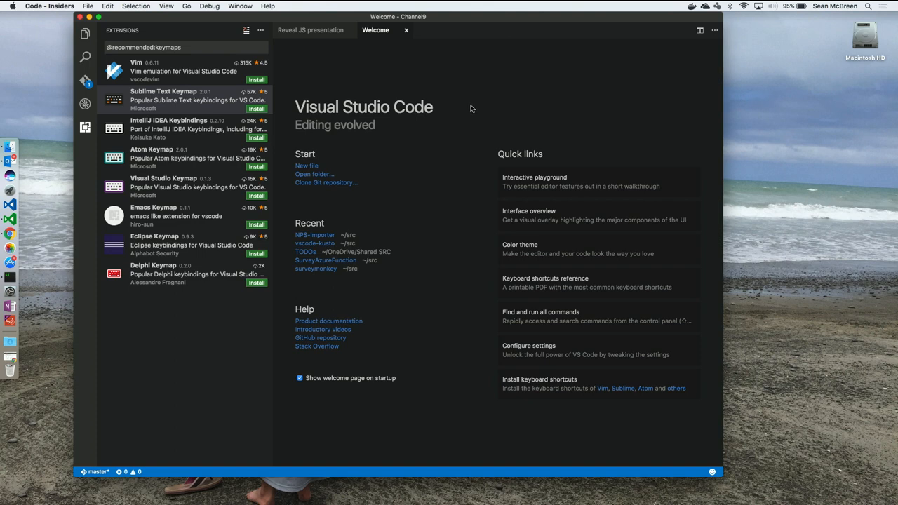
mouse_move(508, 155)
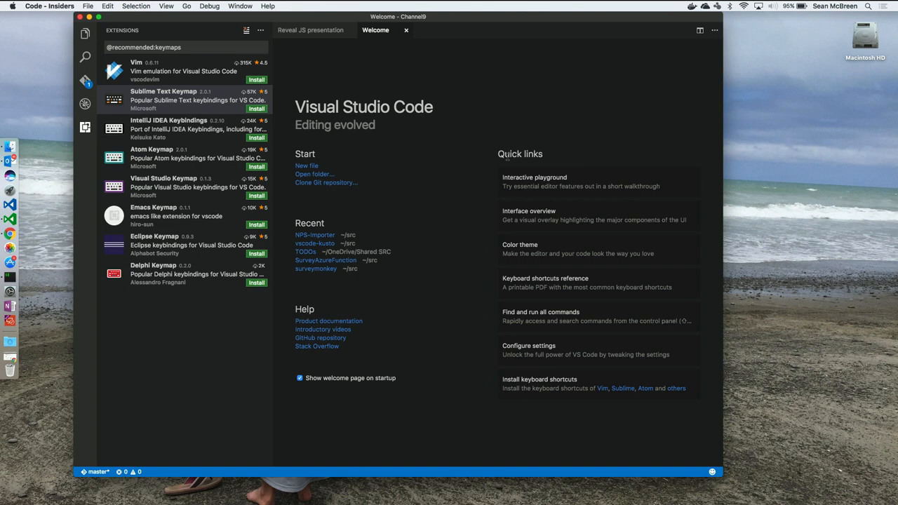
left_click(48, 5)
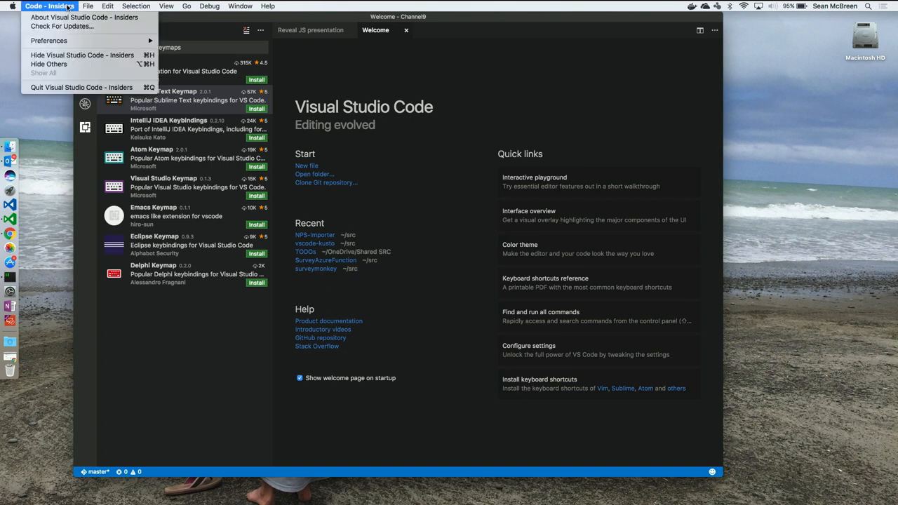
mouse_move(48, 39)
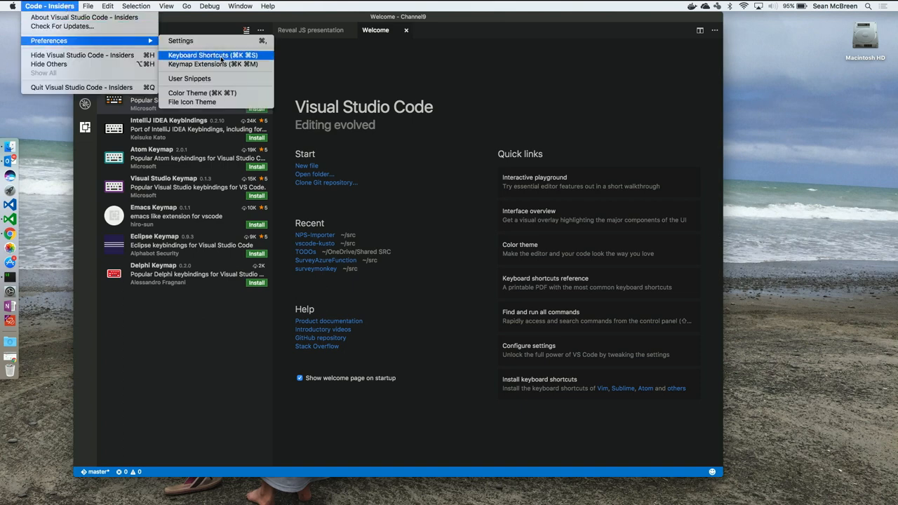
mouse_move(230, 59)
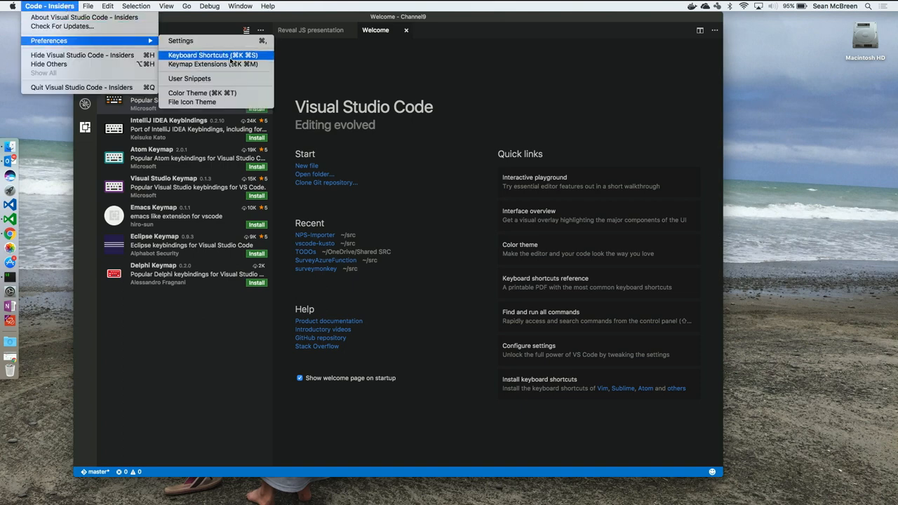
left_click(212, 55)
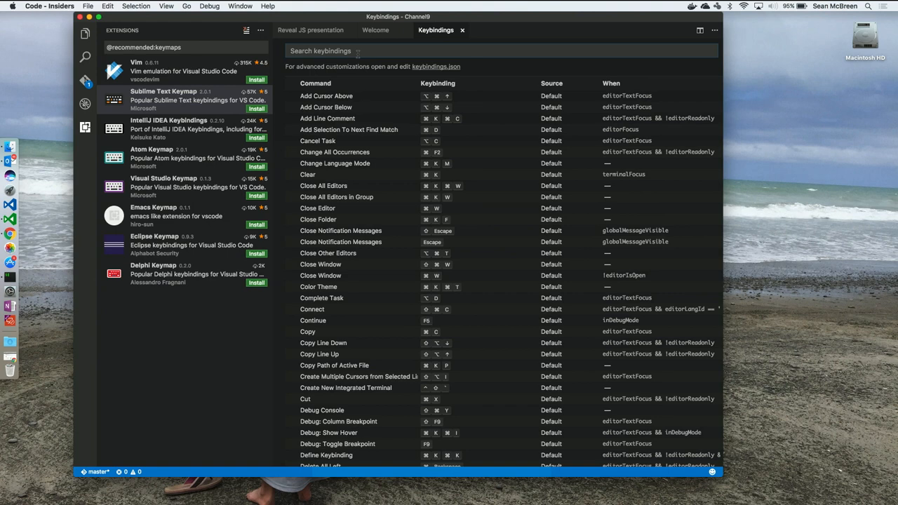
type("fold")
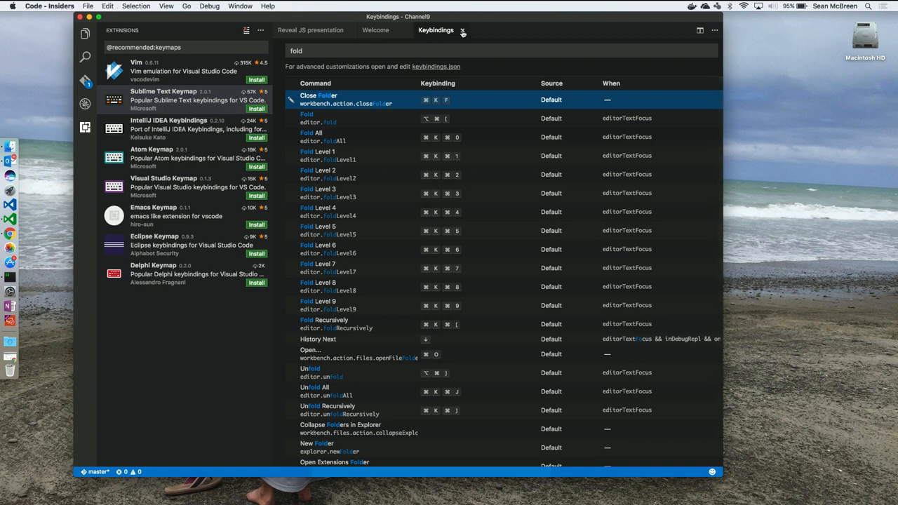
left_click(463, 30)
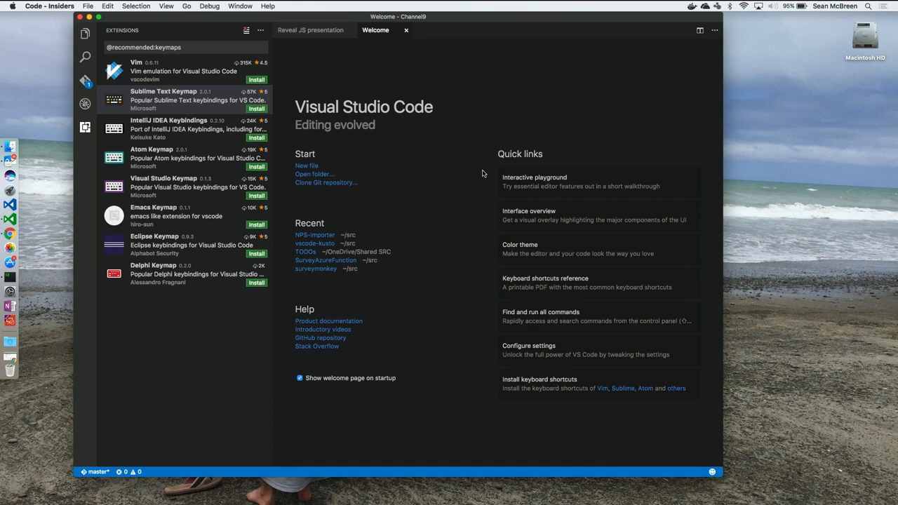
mouse_move(171, 126)
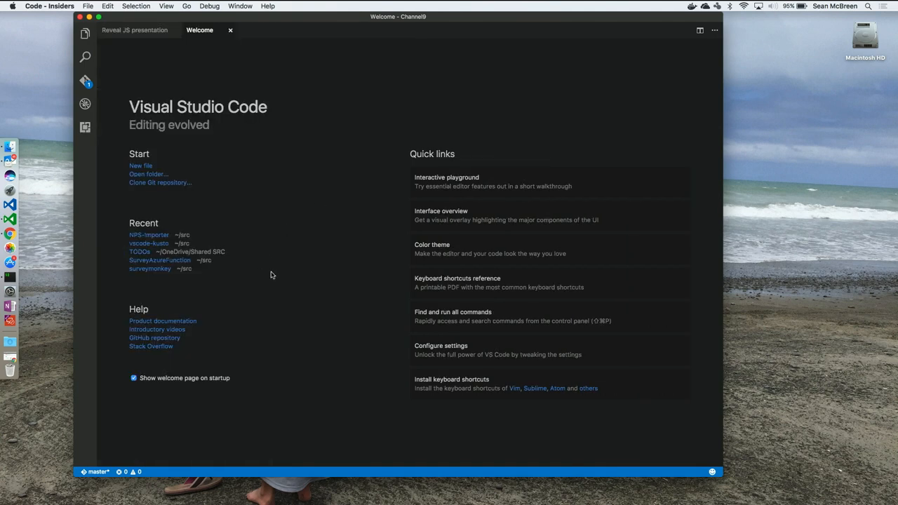
mouse_move(513, 354)
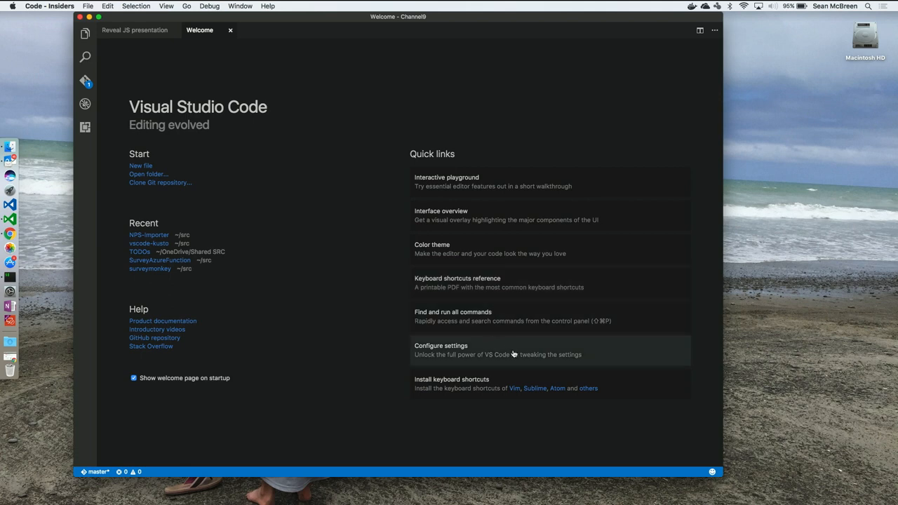
Step: Open the user settings and filter the default settings to the wordwrap entries
left_click(441, 345)
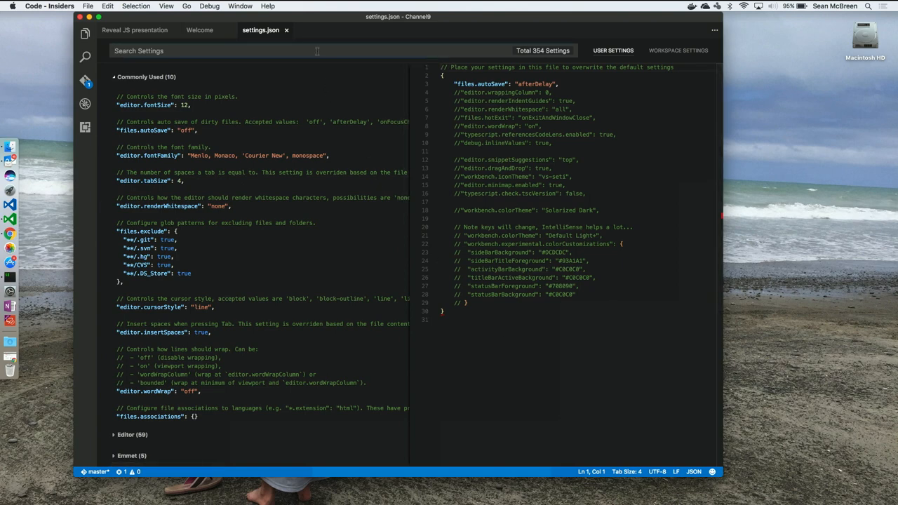
type("wordwrap")
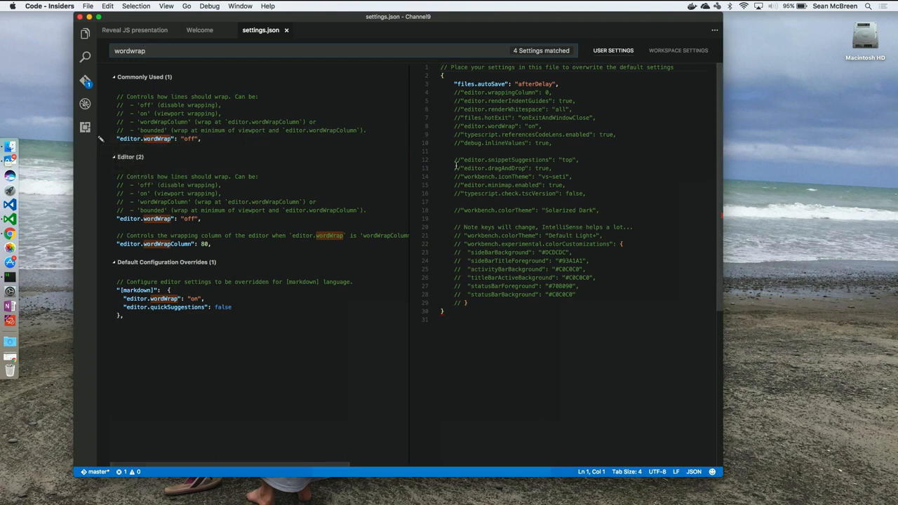
Step: Bring up the Preferences: Color Theme picker over the settings editor
left_click(456, 168)
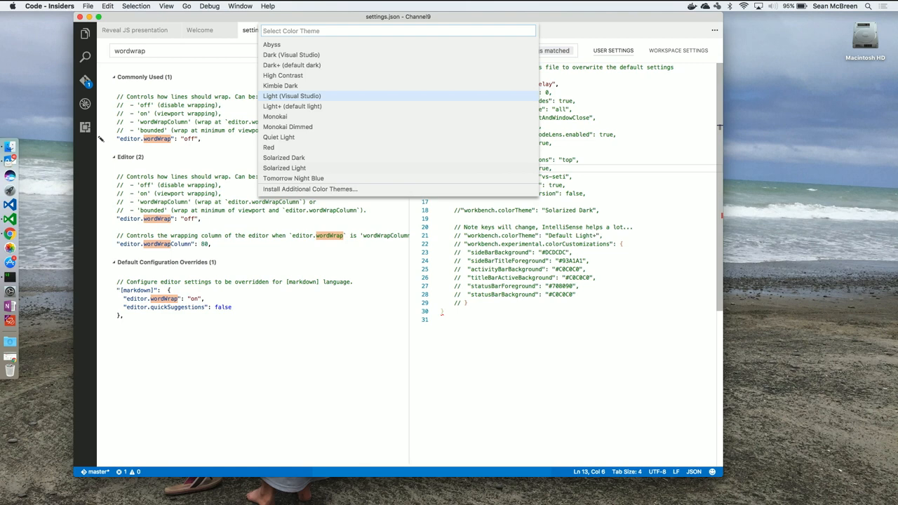
mouse_move(292, 107)
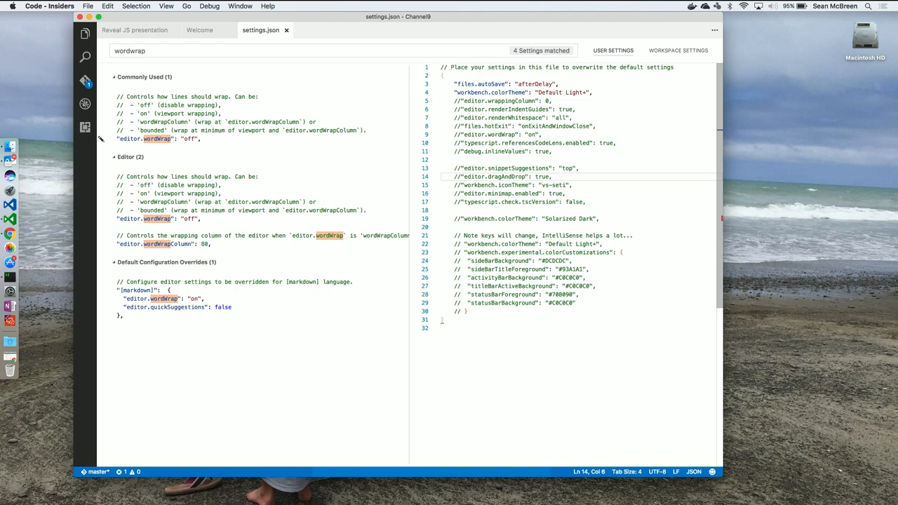
mouse_move(472, 314)
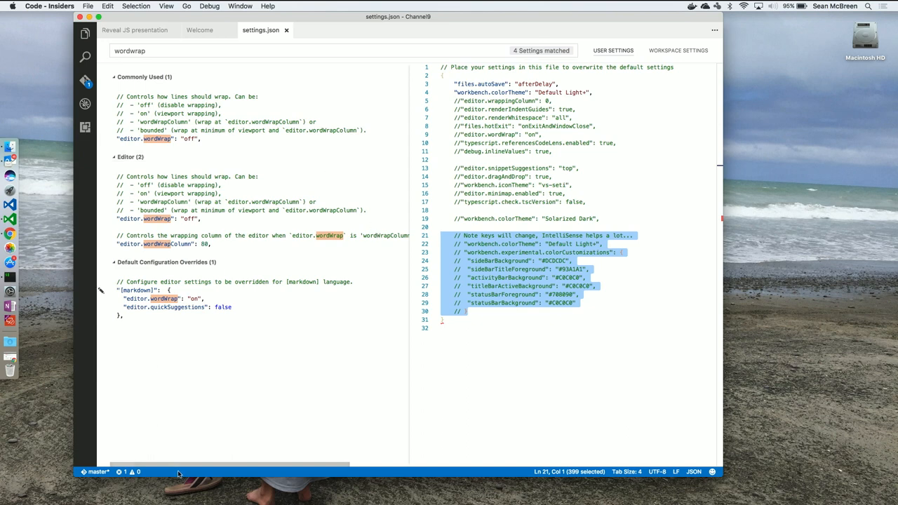
mouse_move(220, 391)
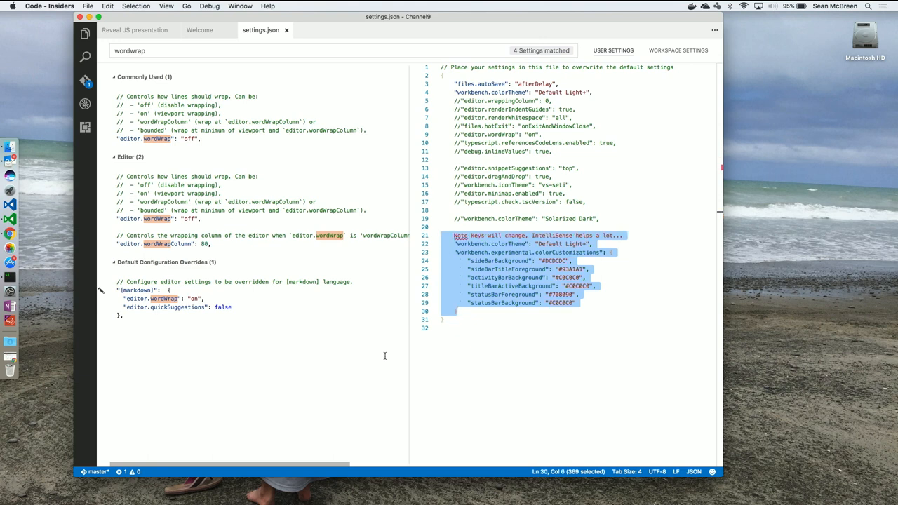
Step: Deselect the uncommented colour customizations and reopen the colour theme picker from the Command Palette
left_click(455, 235)
type("//")
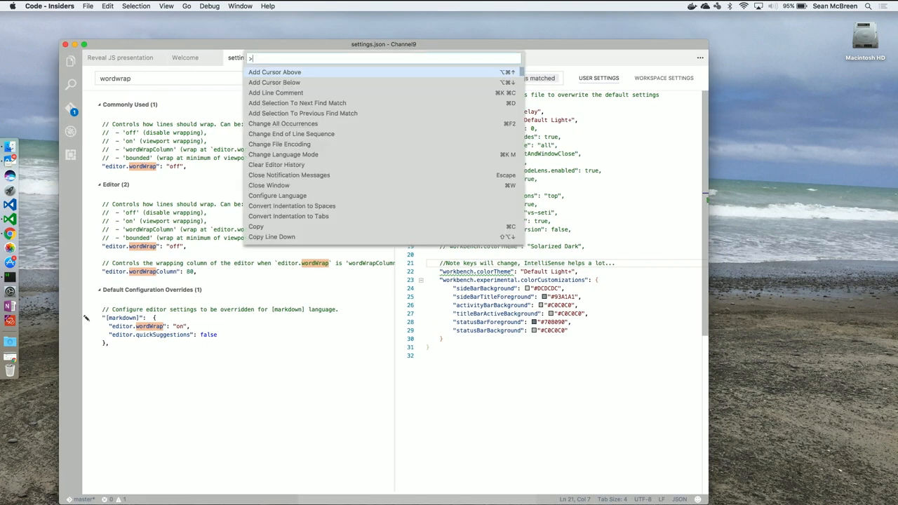
type("theme")
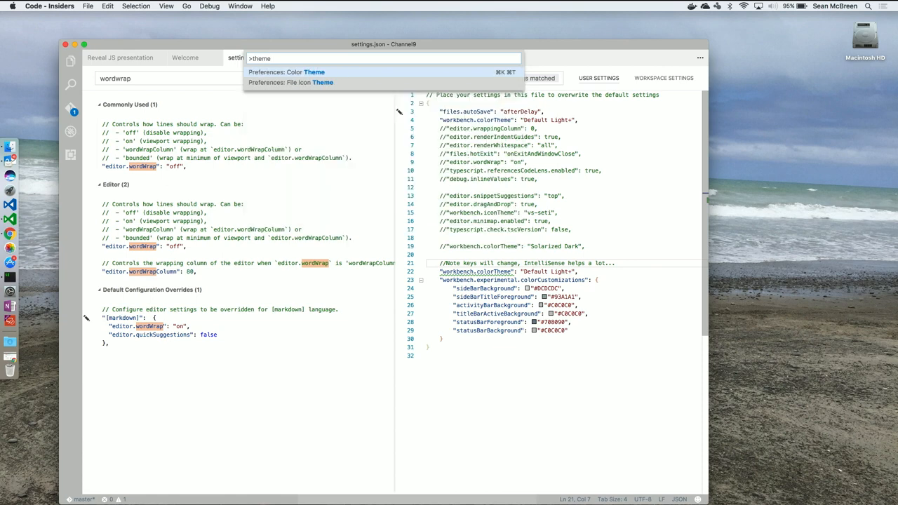
left_click(288, 72)
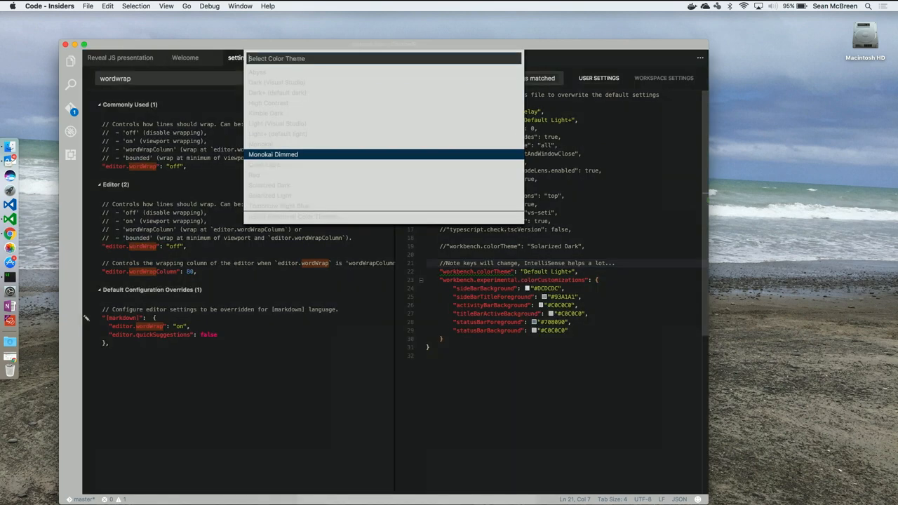
mouse_move(263, 164)
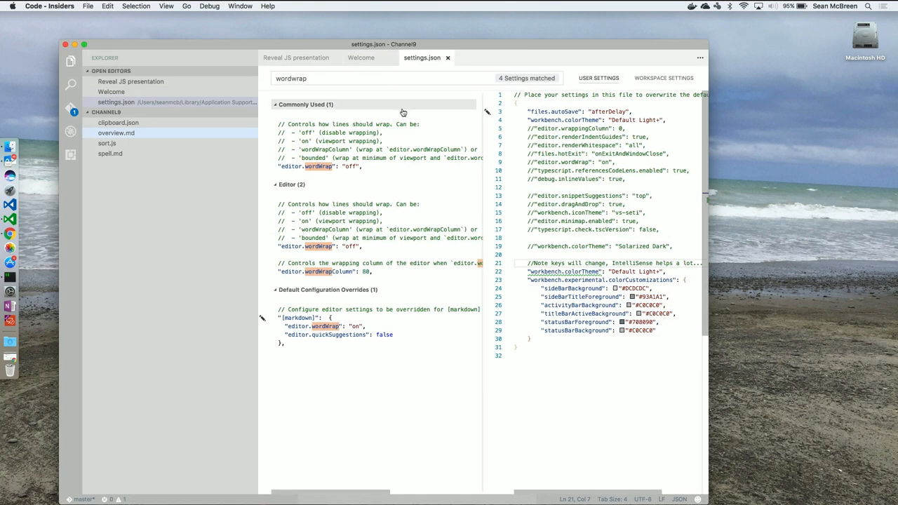
Step: Run Preferences: Color Theme again and select the colour customizations block (lines 22–30) for commenting out
type("theme")
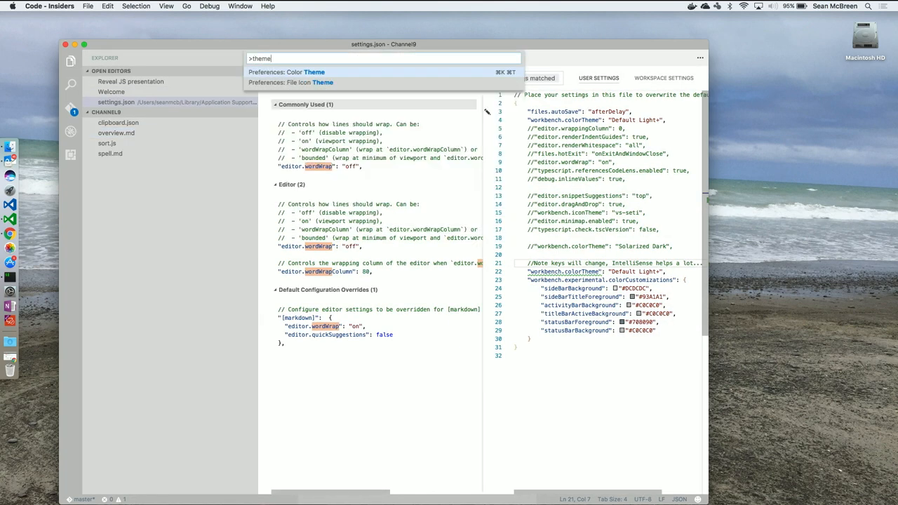
left_click(302, 72)
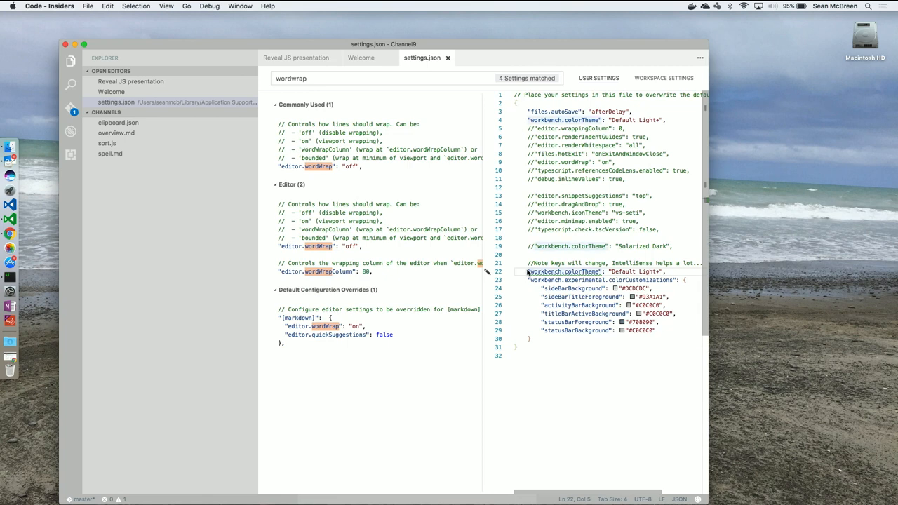
left_click_drag(528, 273, 582, 338)
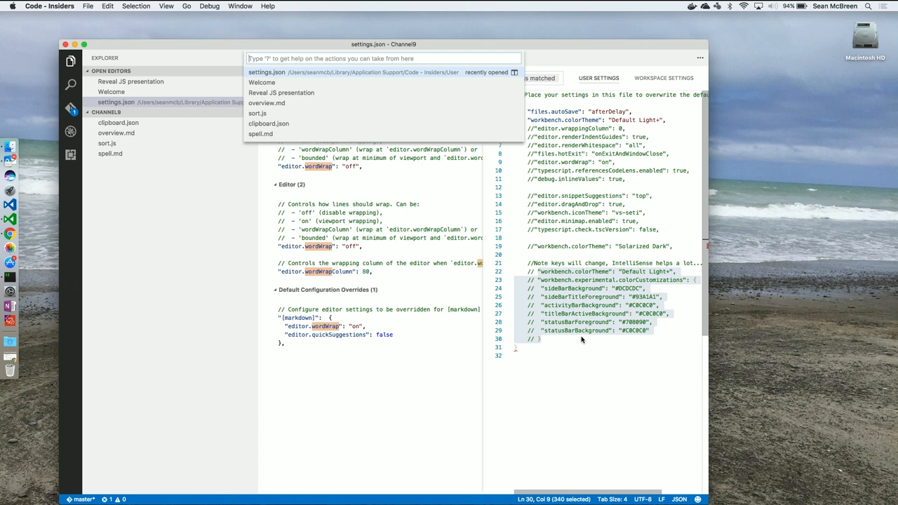
Step: Choose Seti (Visual Studio Code) as the file icon theme via the Command Palette 'theme' search
type(">")
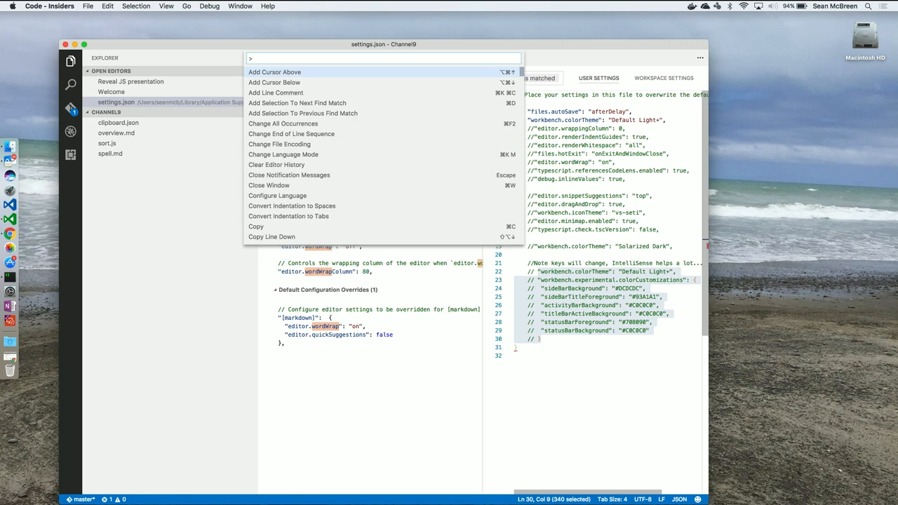
type("theme")
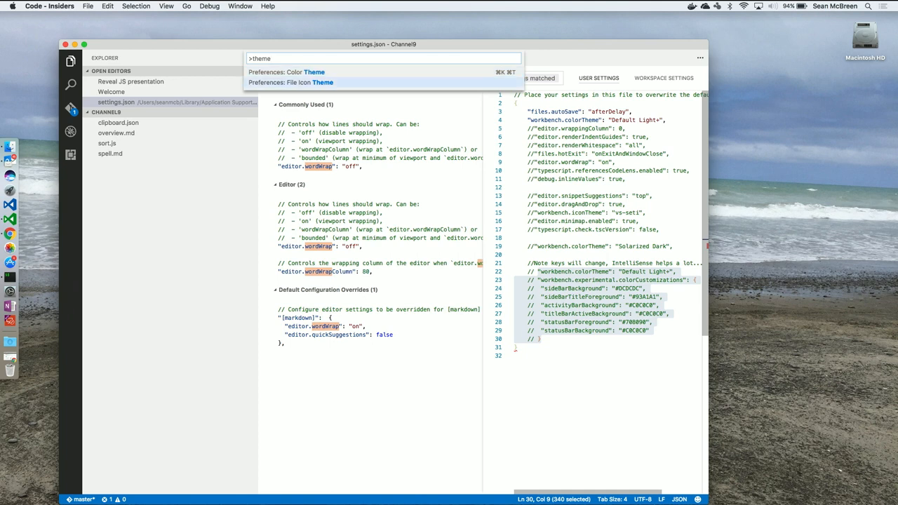
left_click(306, 82)
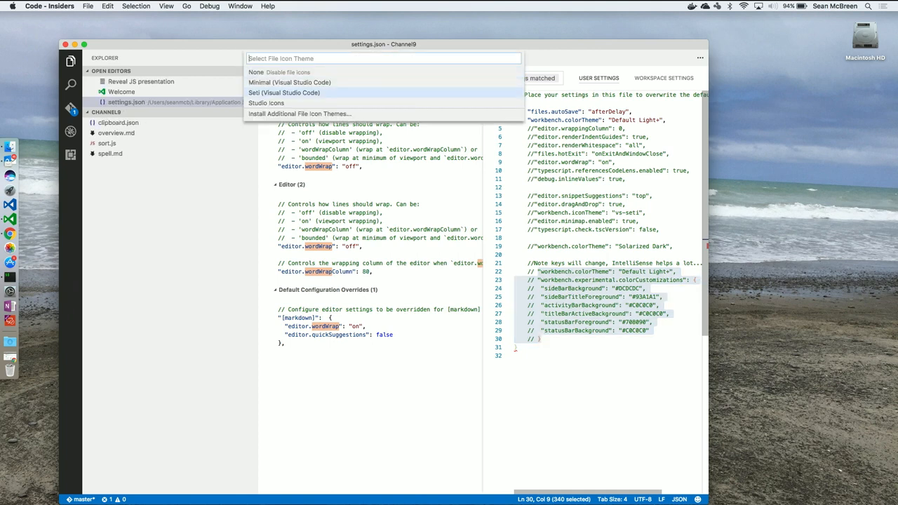
left_click(284, 93)
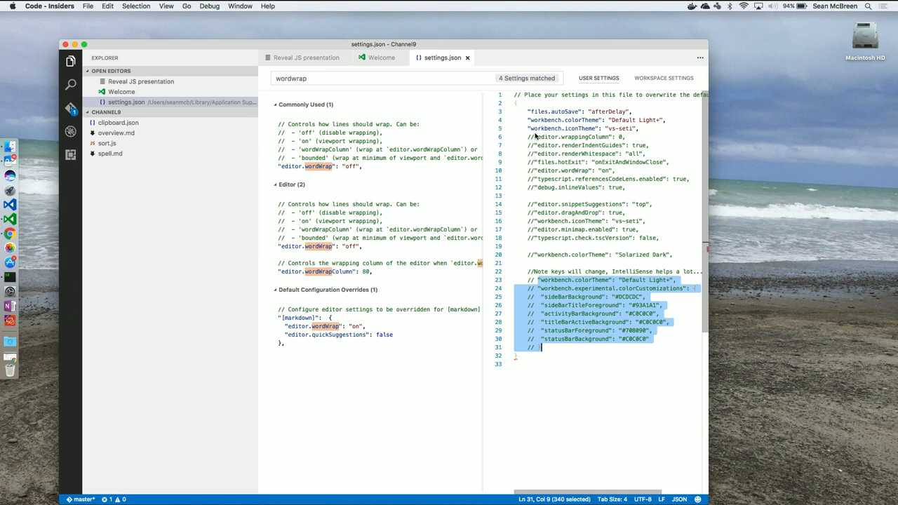
left_click(533, 137)
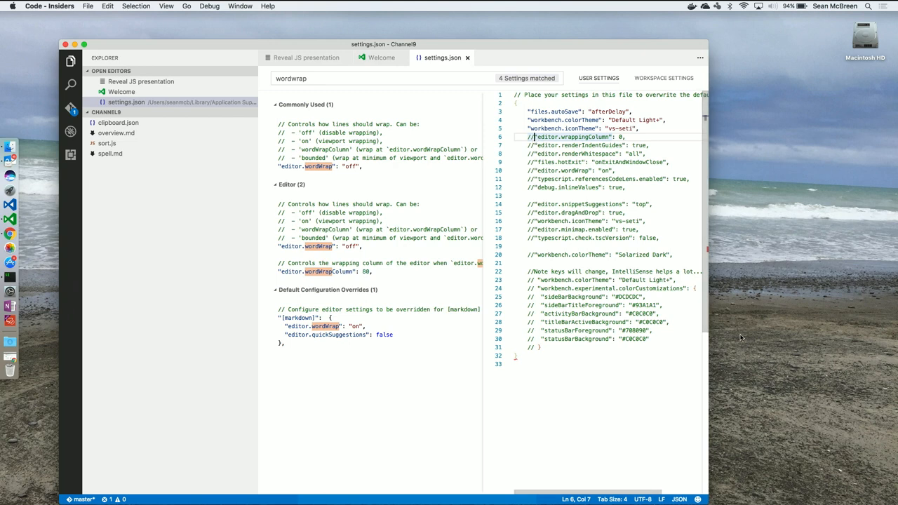
left_click(678, 499)
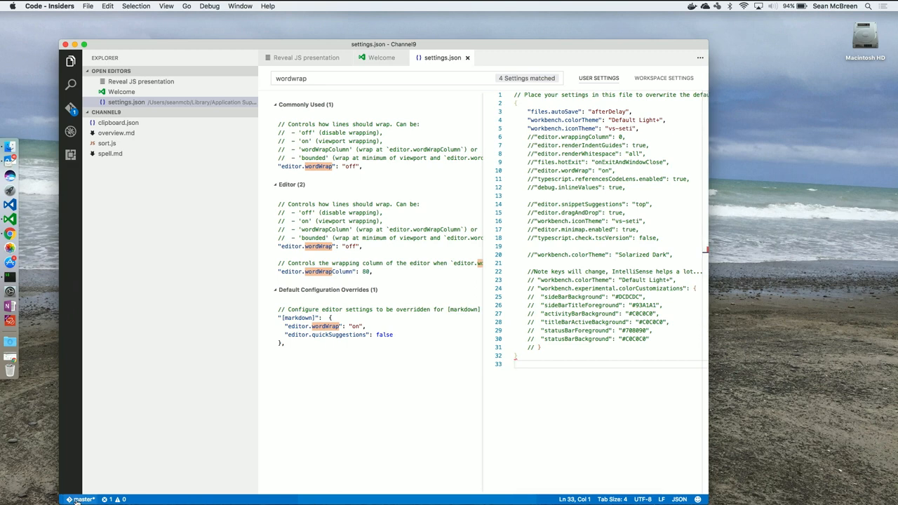
left_click(82, 499)
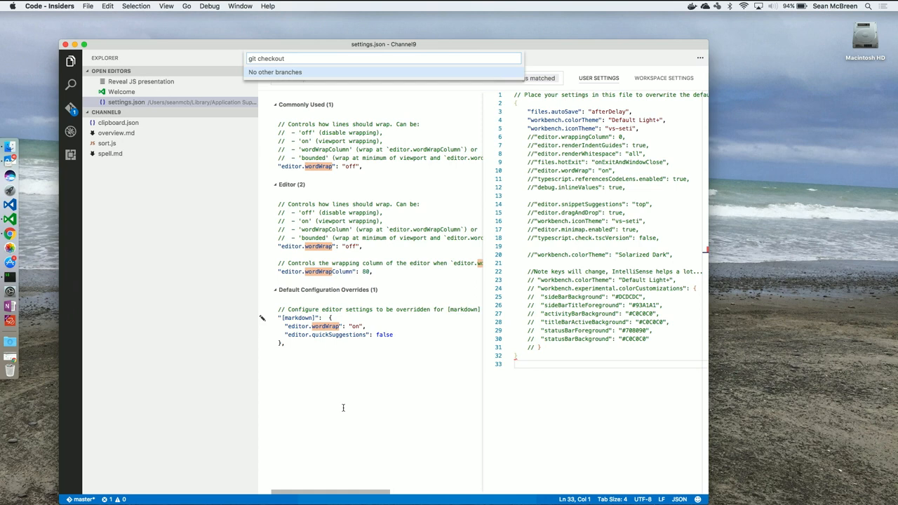
mouse_move(373, 411)
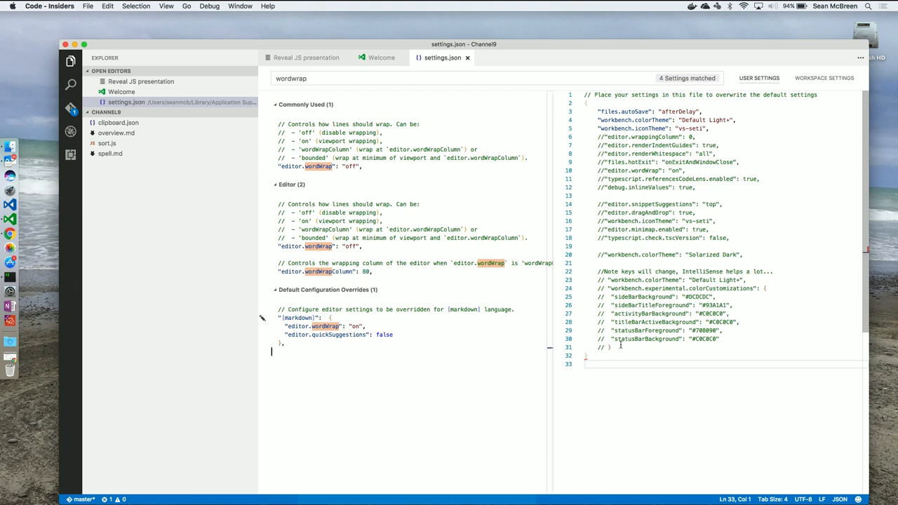
Step: Uncomment the colour customization lines 23–31, browse the colour keys, then re-comment them and enable editor.renderIndentGuides
left_click_drag(600, 280, 610, 348)
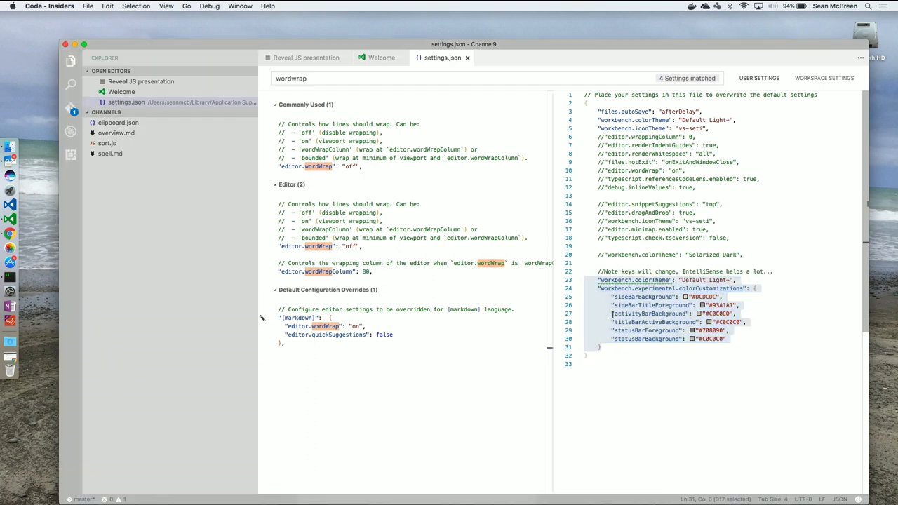
left_click(614, 297)
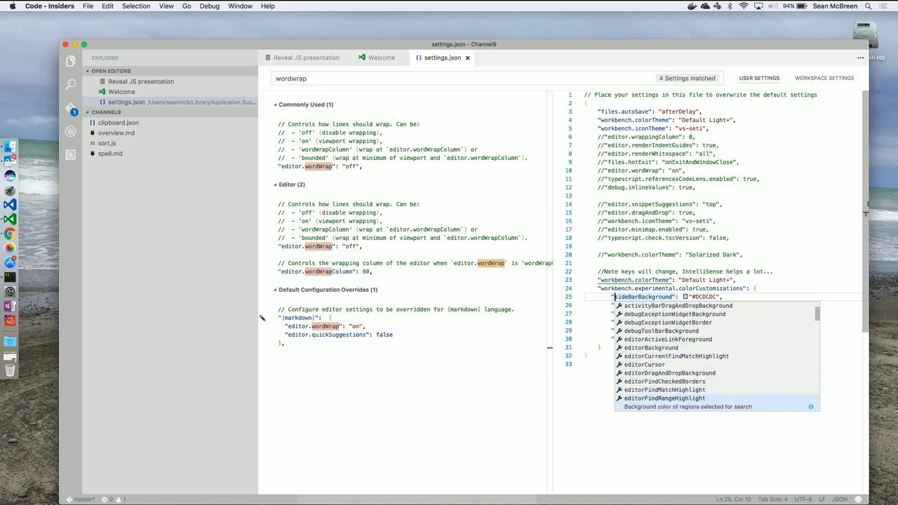
scroll("down", 3)
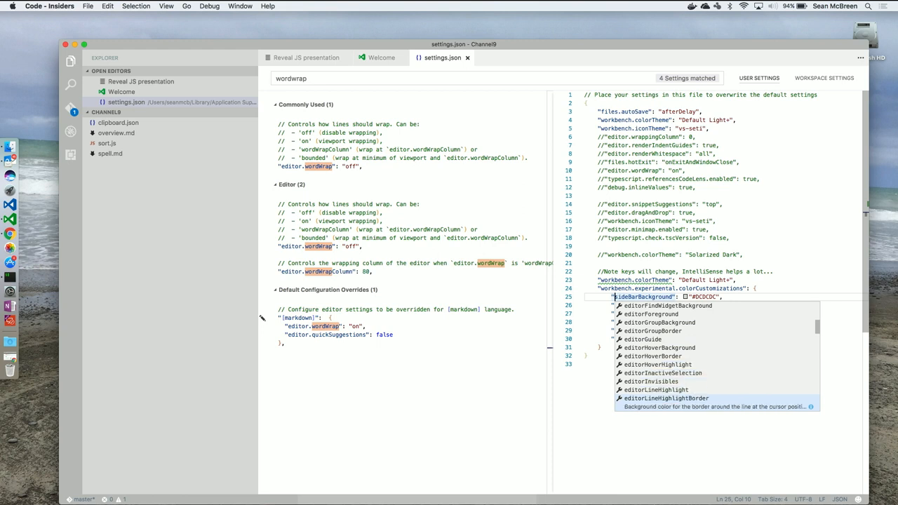
scroll("down", 3)
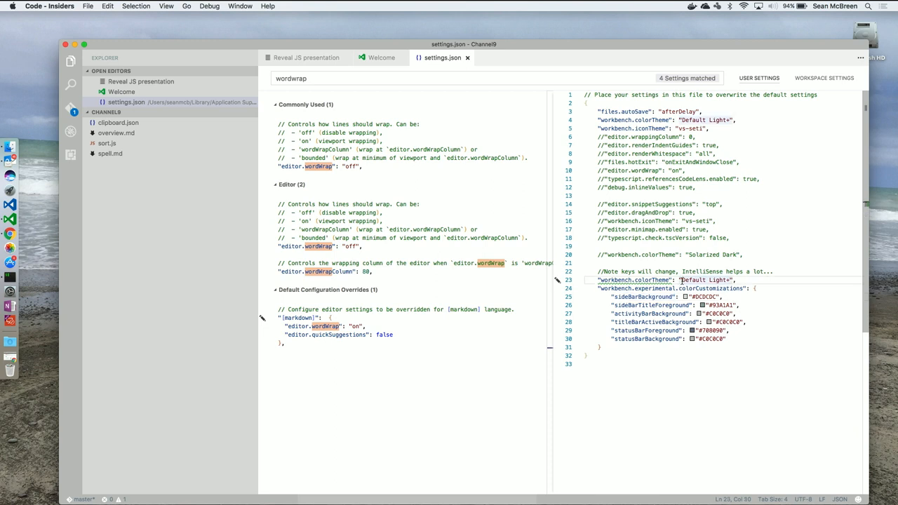
left_click(704, 281)
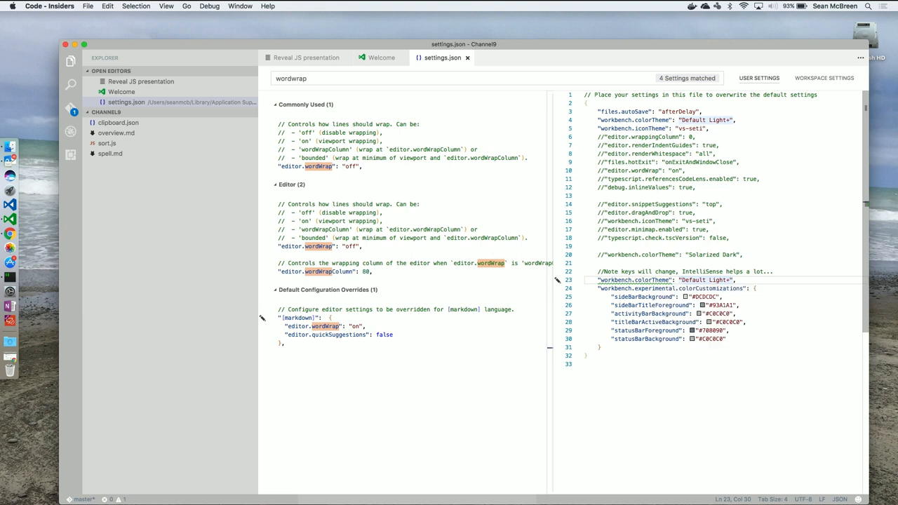
mouse_move(634, 280)
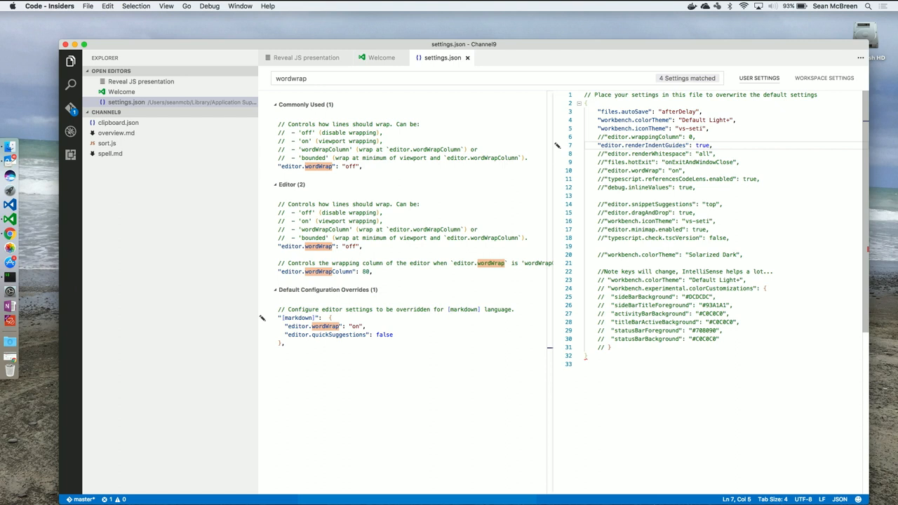
Step: Uncomment editor.dragAndDrop, editor.minimap.enabled and editor.renderWhitespace in settings.json
left_click(659, 153)
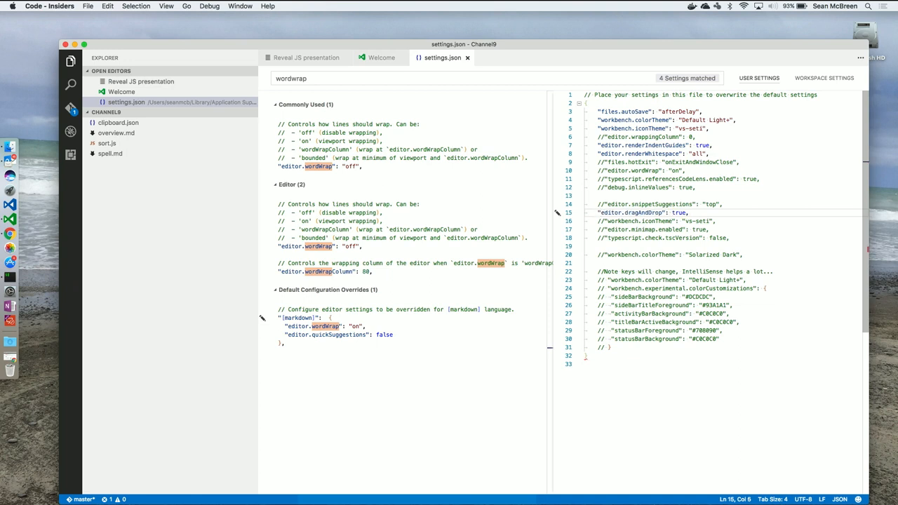
left_click(600, 230)
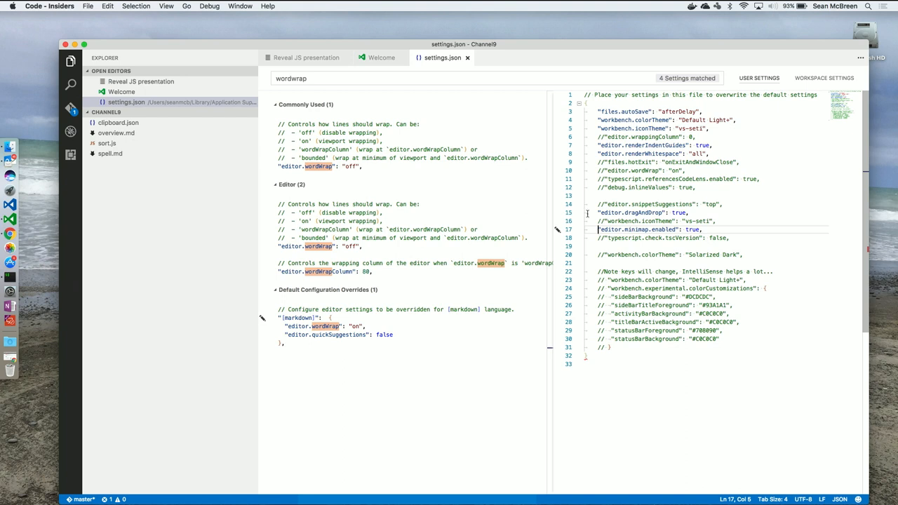
mouse_move(844, 112)
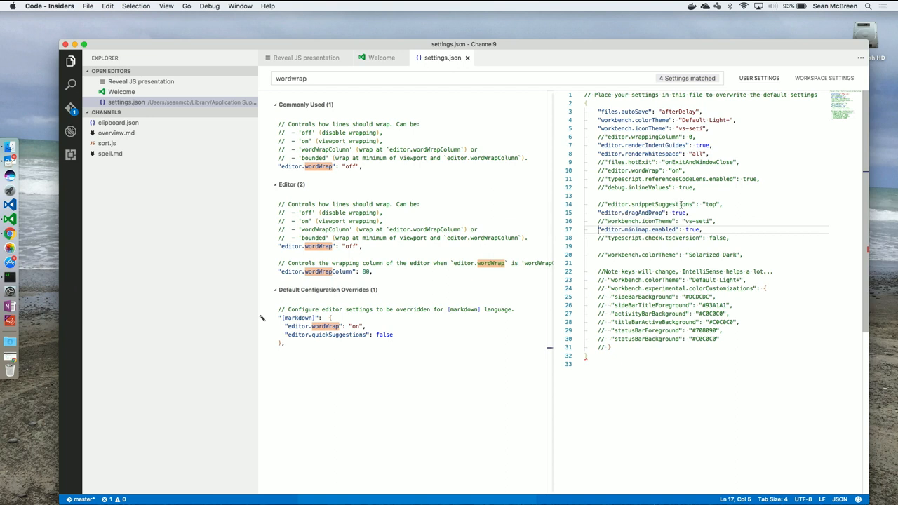
scroll("up", 3)
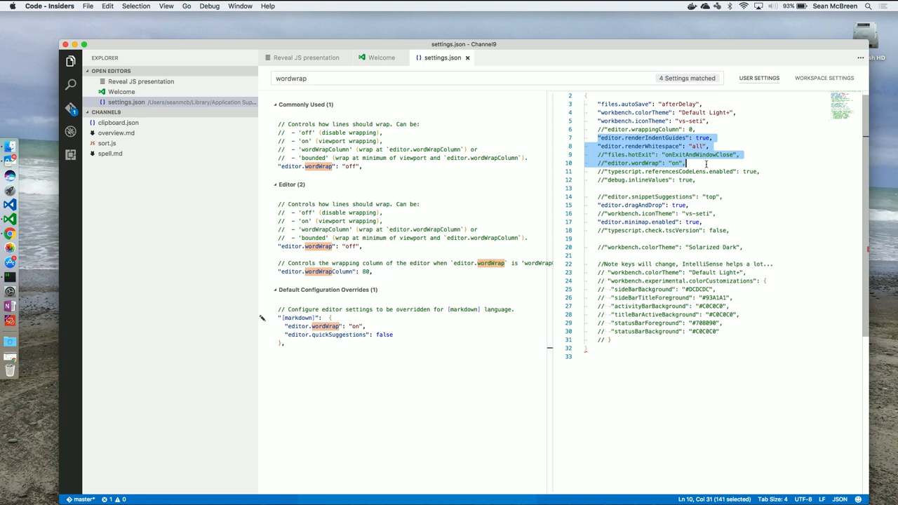
mouse_move(643, 144)
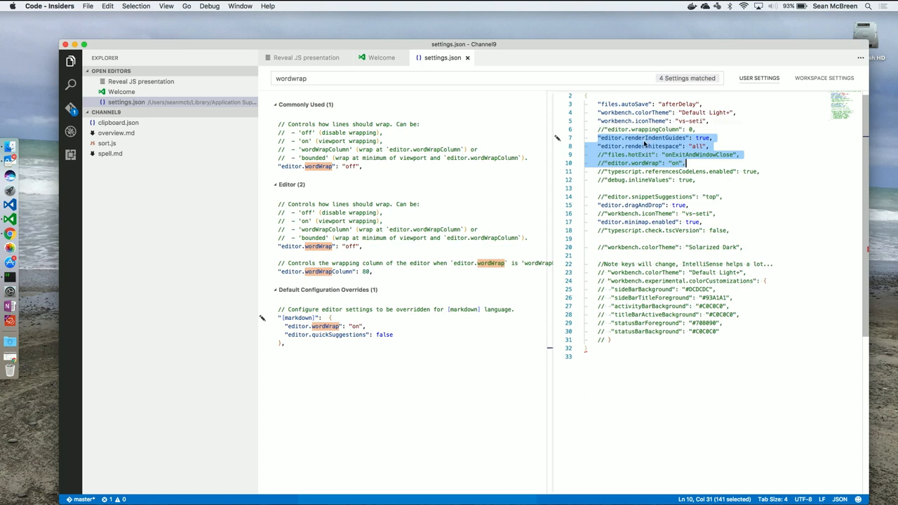
mouse_move(645, 185)
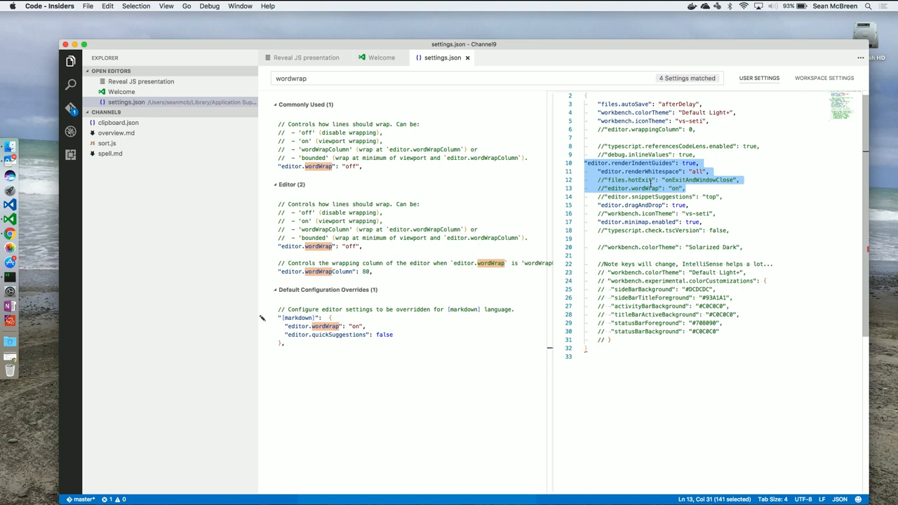
mouse_move(658, 244)
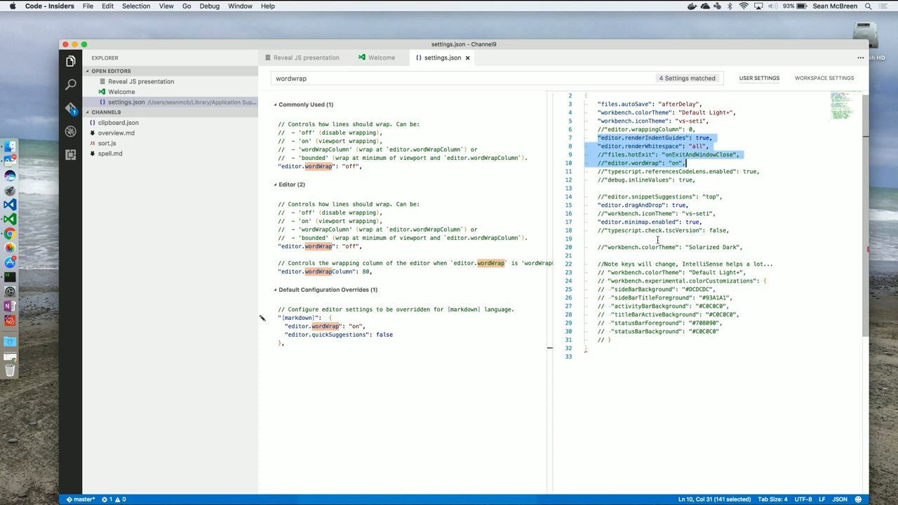
mouse_move(827, 180)
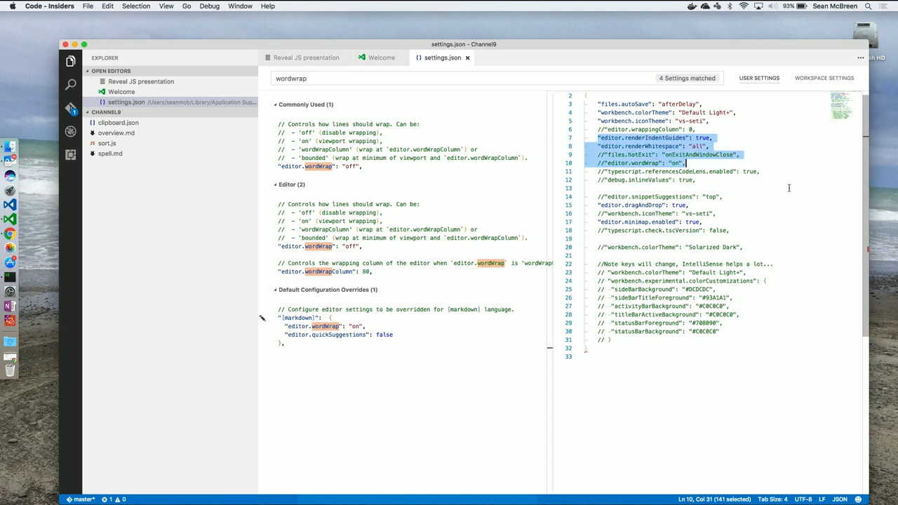
mouse_move(611, 337)
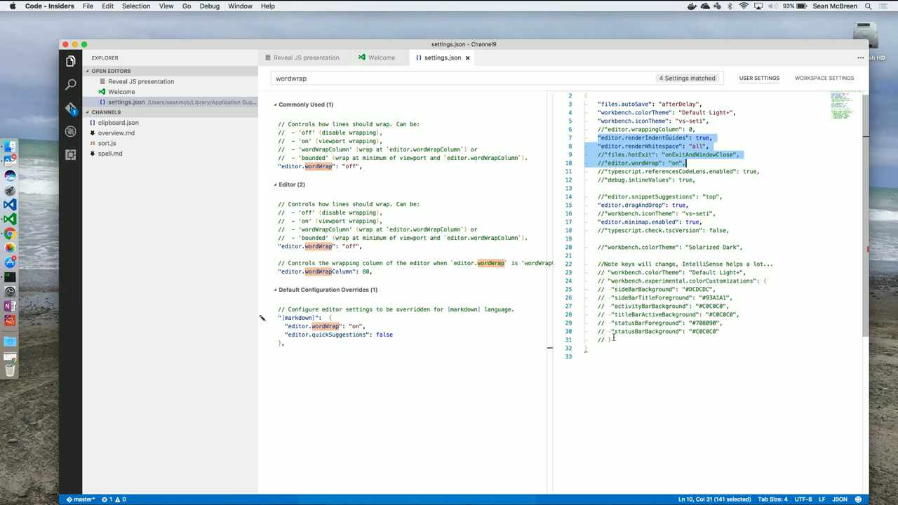
left_click(614, 339)
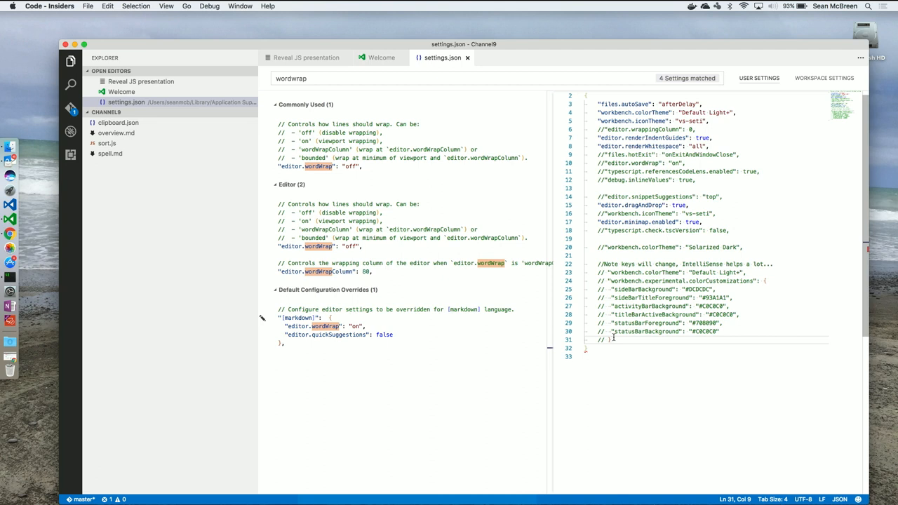
mouse_move(306, 58)
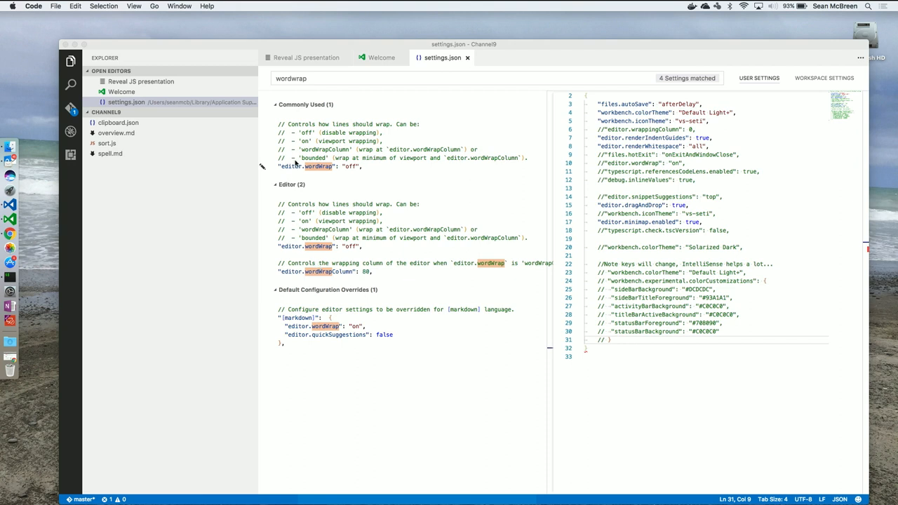
mouse_move(432, 168)
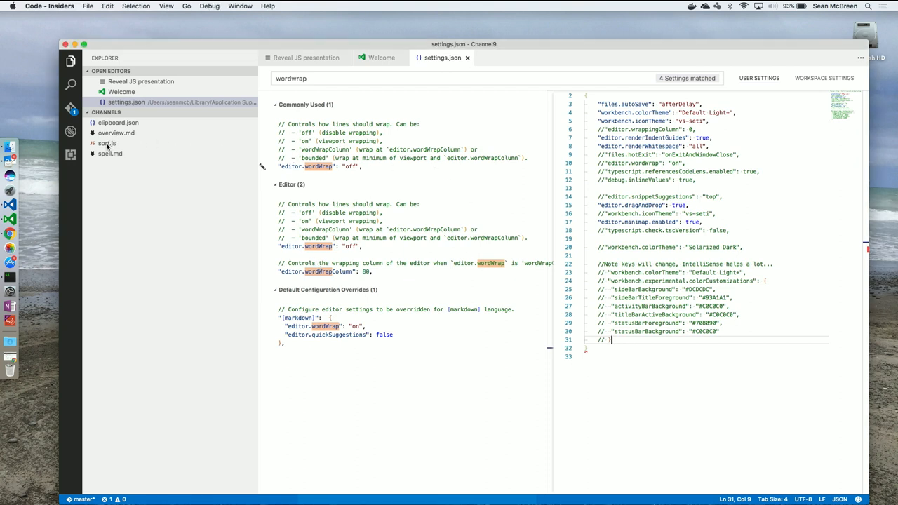
Step: Fill sort.js with the bubble sort program from the 'buf' snippet suggestion
left_click(106, 143)
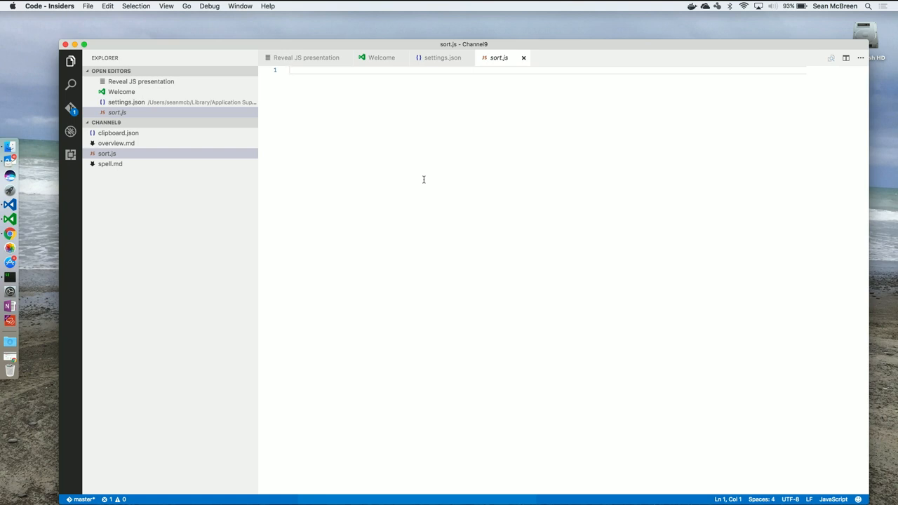
type("buf")
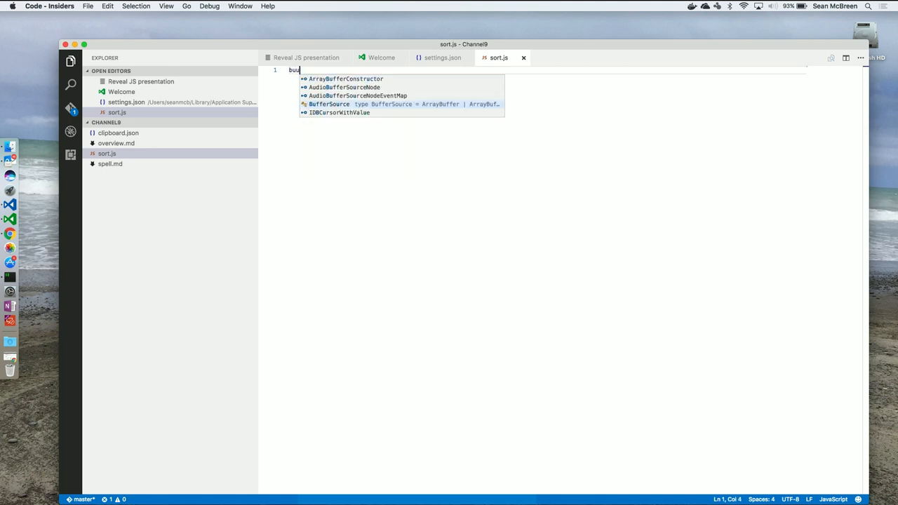
key("Backspace")
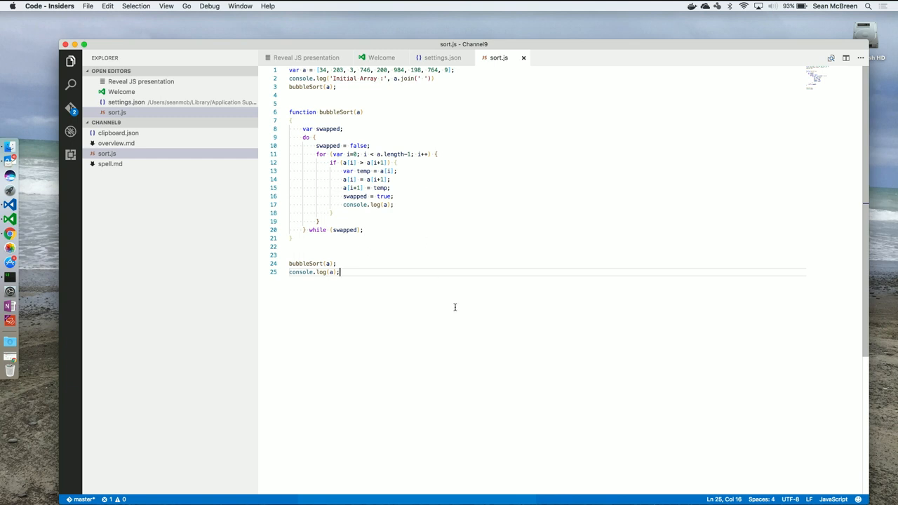
mouse_move(436, 244)
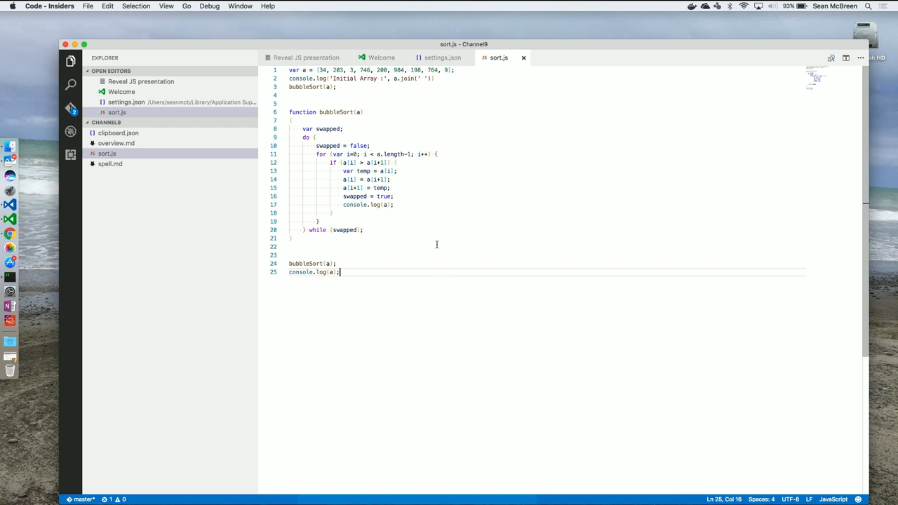